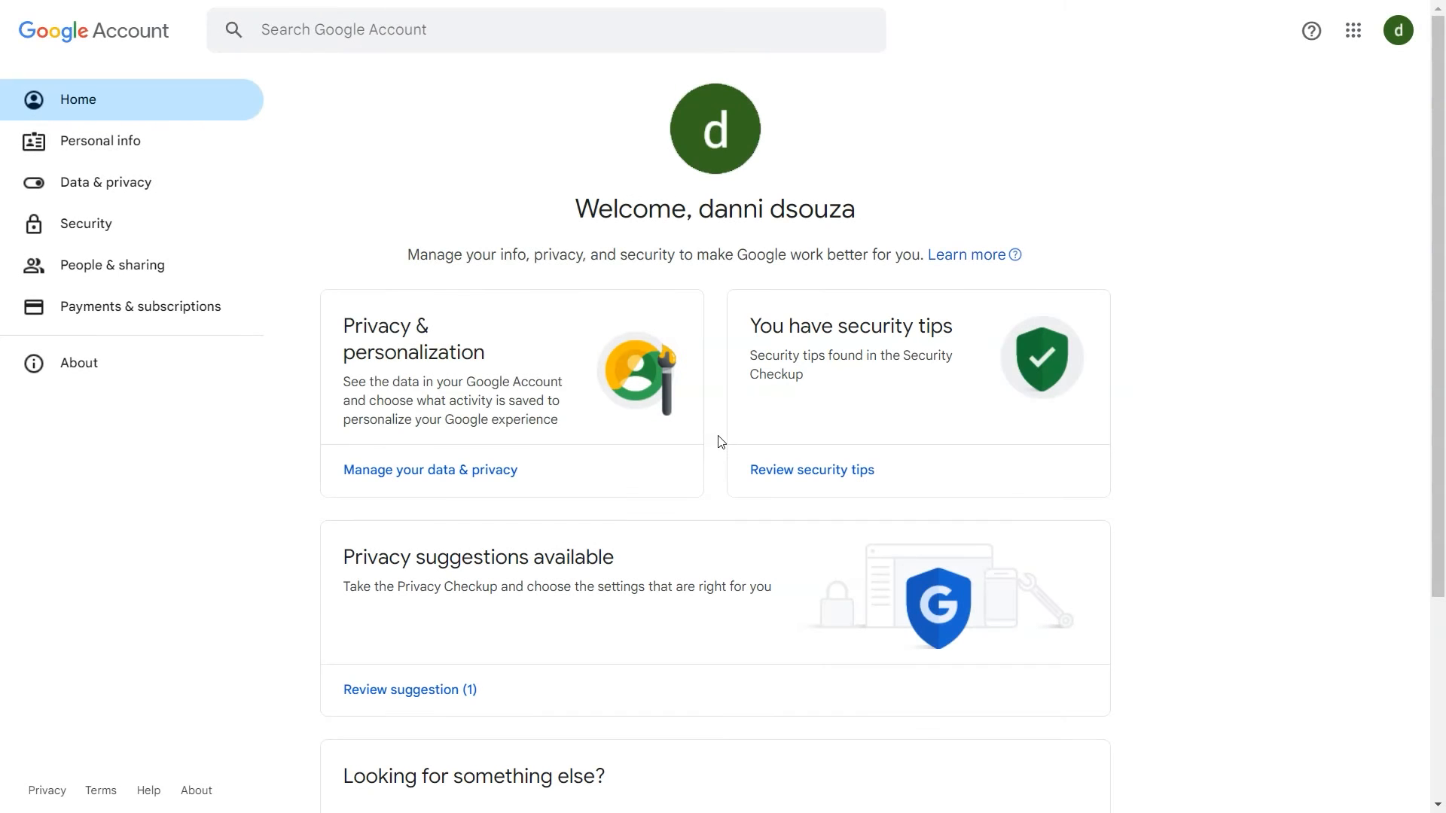
pyautogui.moveTo(1122, 275)
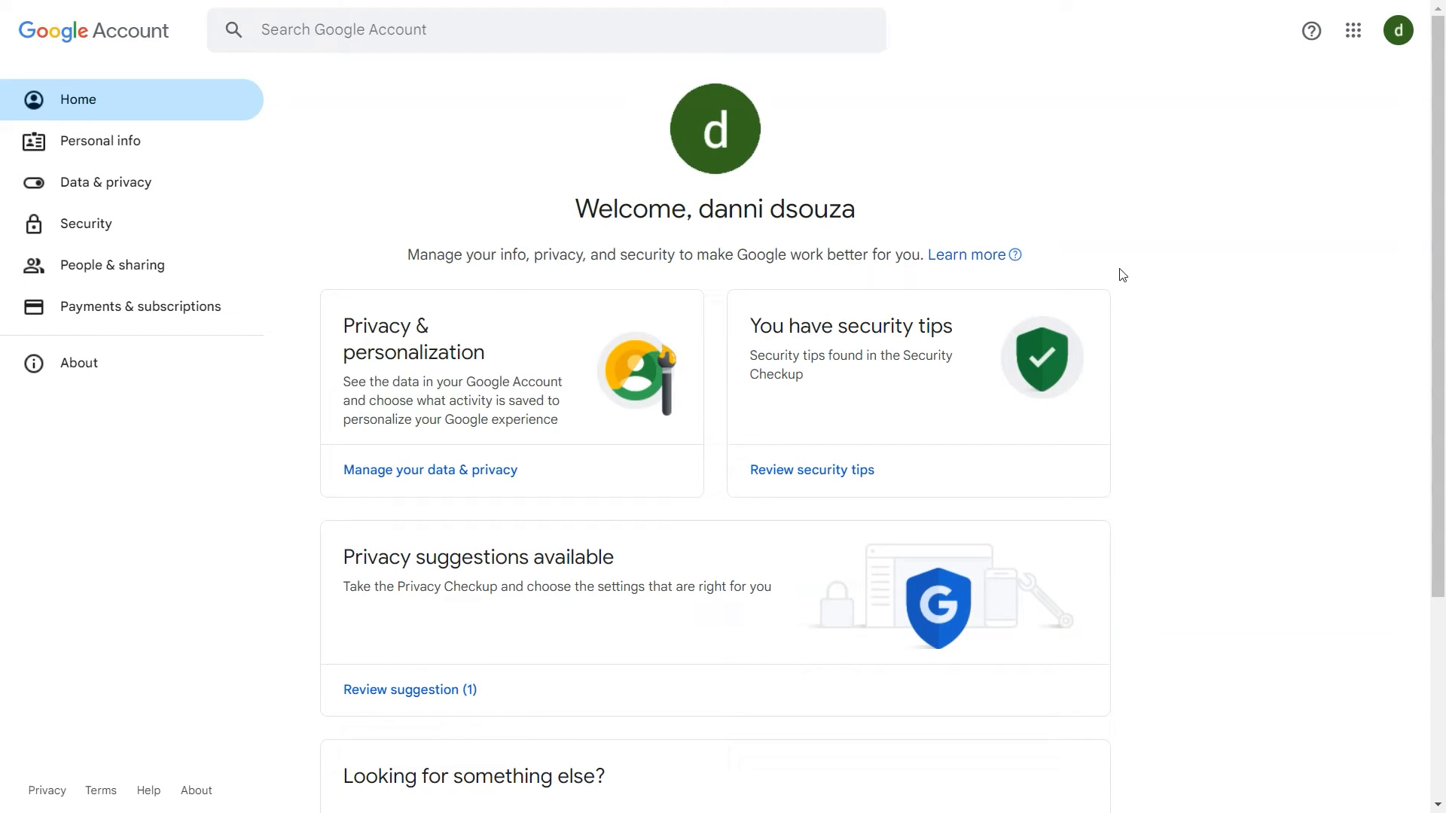
# Step: Go to Security, choose 2-Step Verification, and re-enter the account password
pyautogui.click(1397, 30)
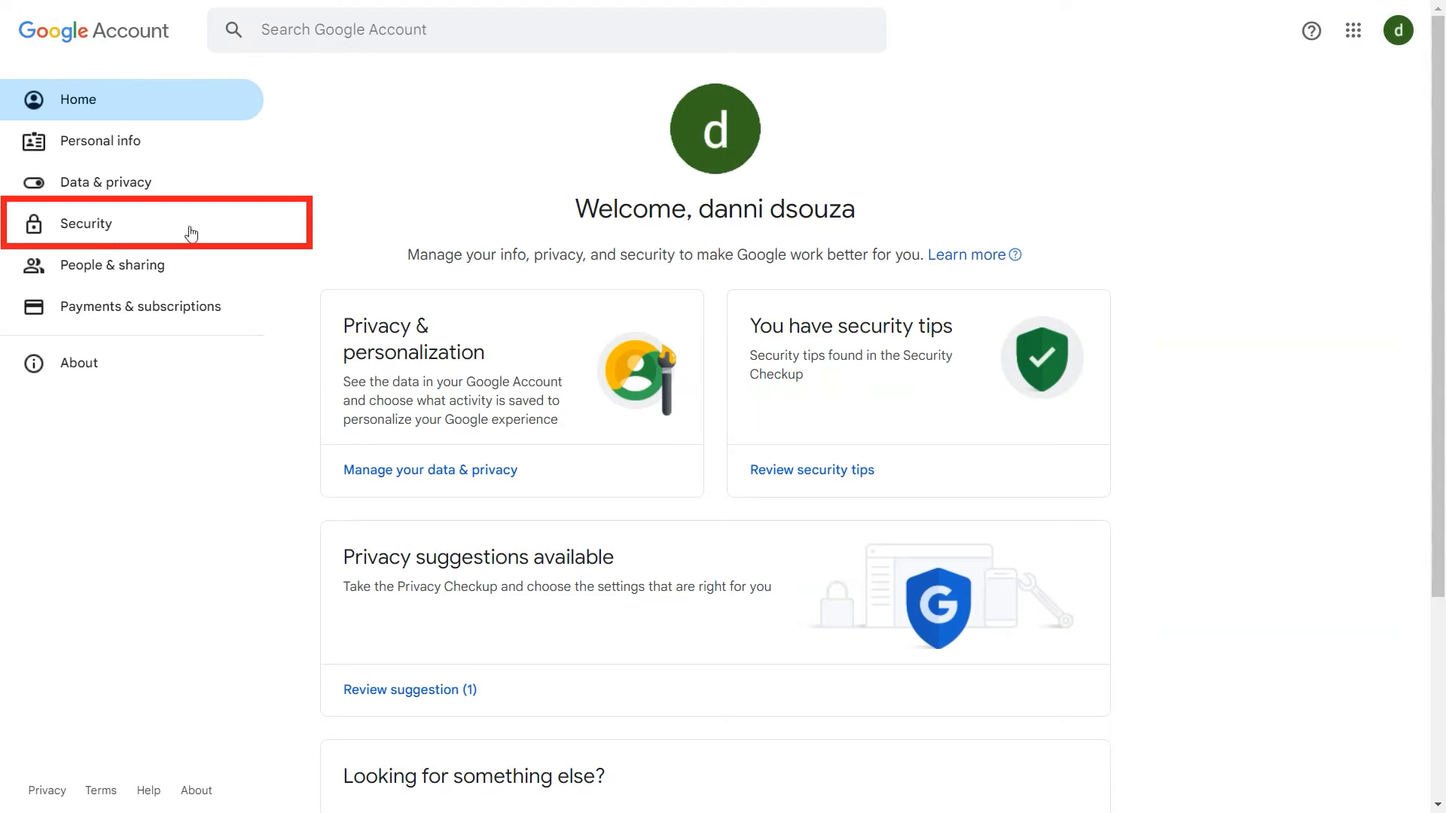
pyautogui.click(86, 223)
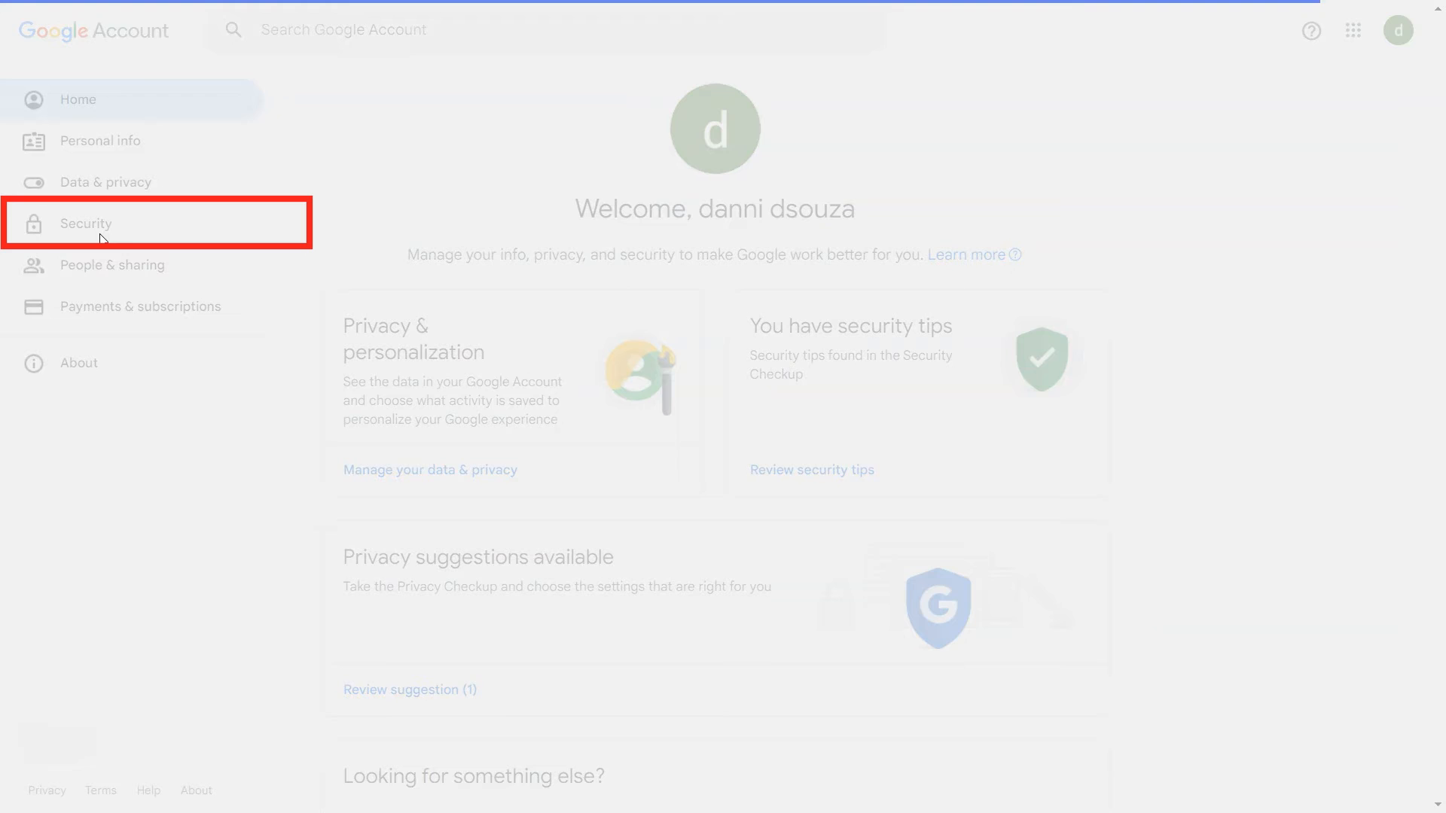
pyautogui.click(86, 223)
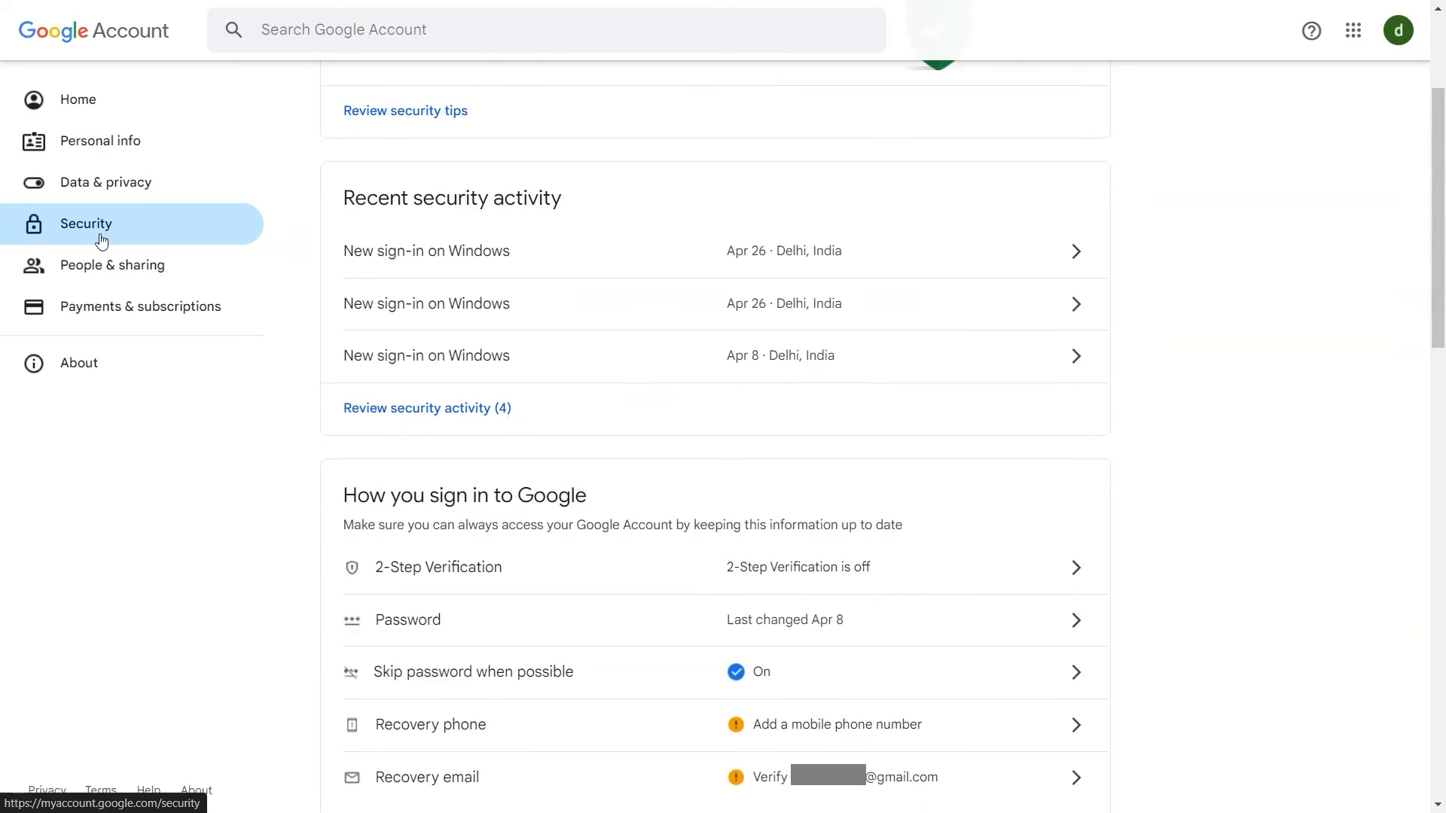
pyautogui.scroll(-3)
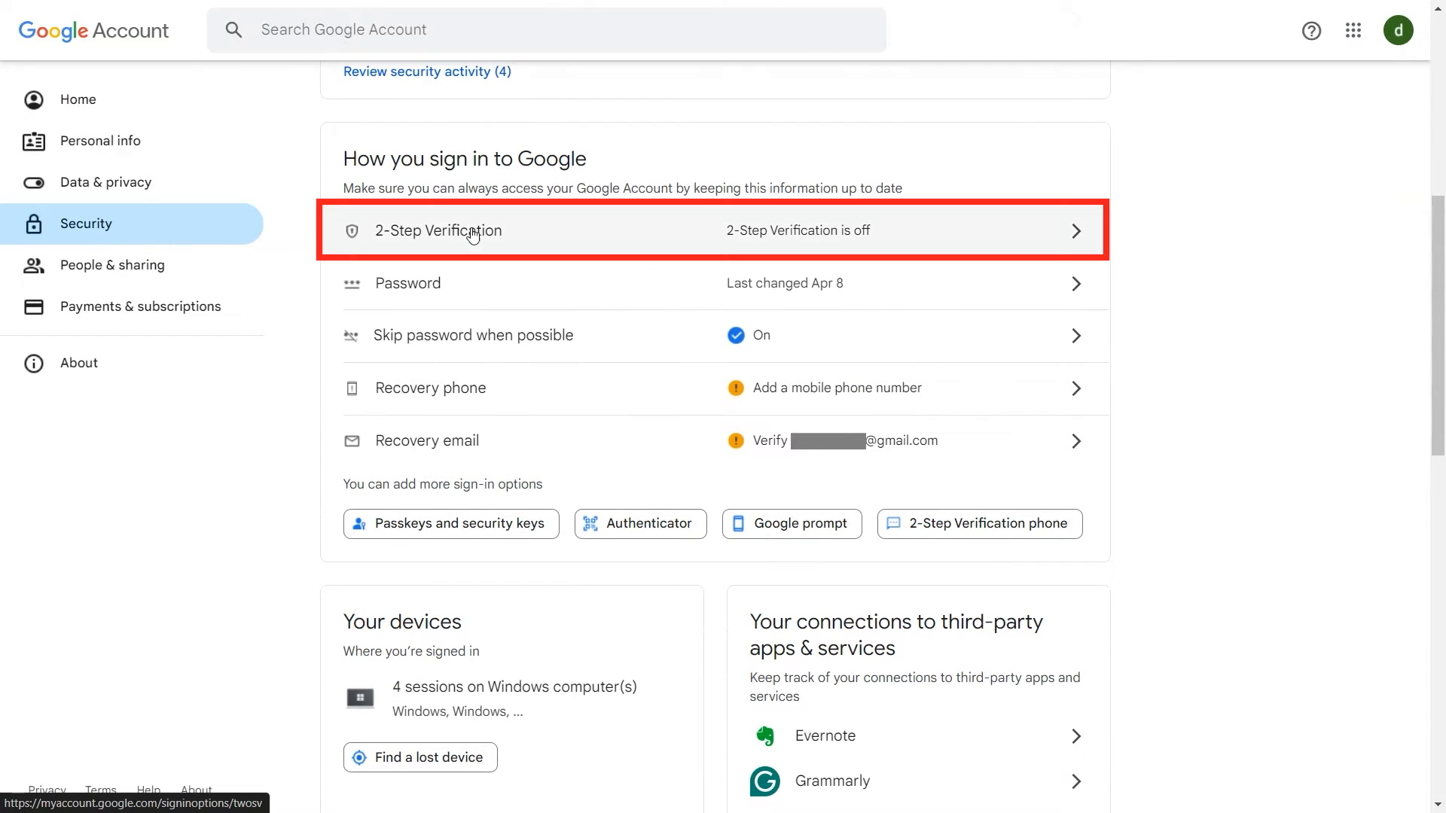
pyautogui.click(439, 230)
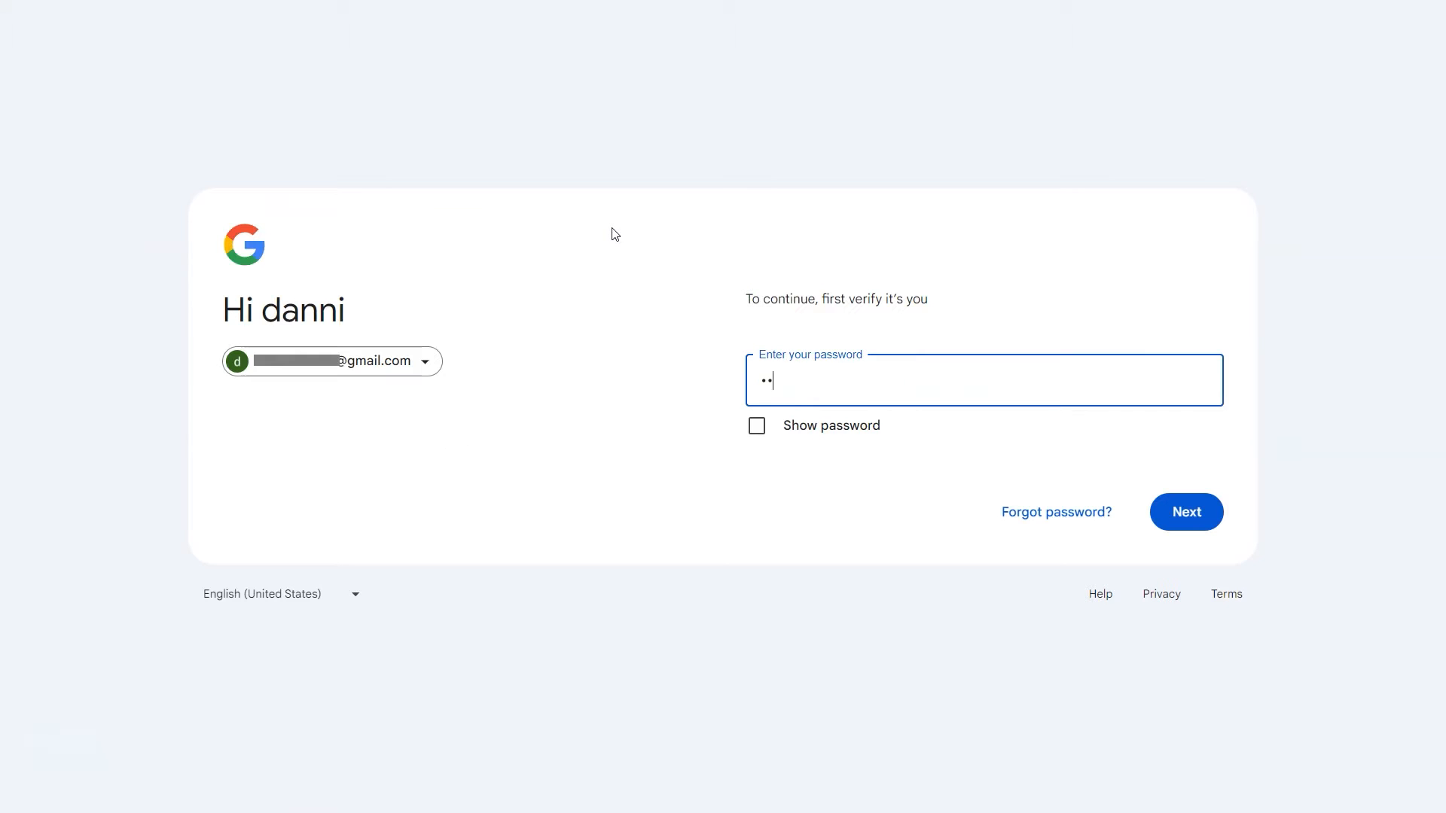
pyautogui.click(1185, 513)
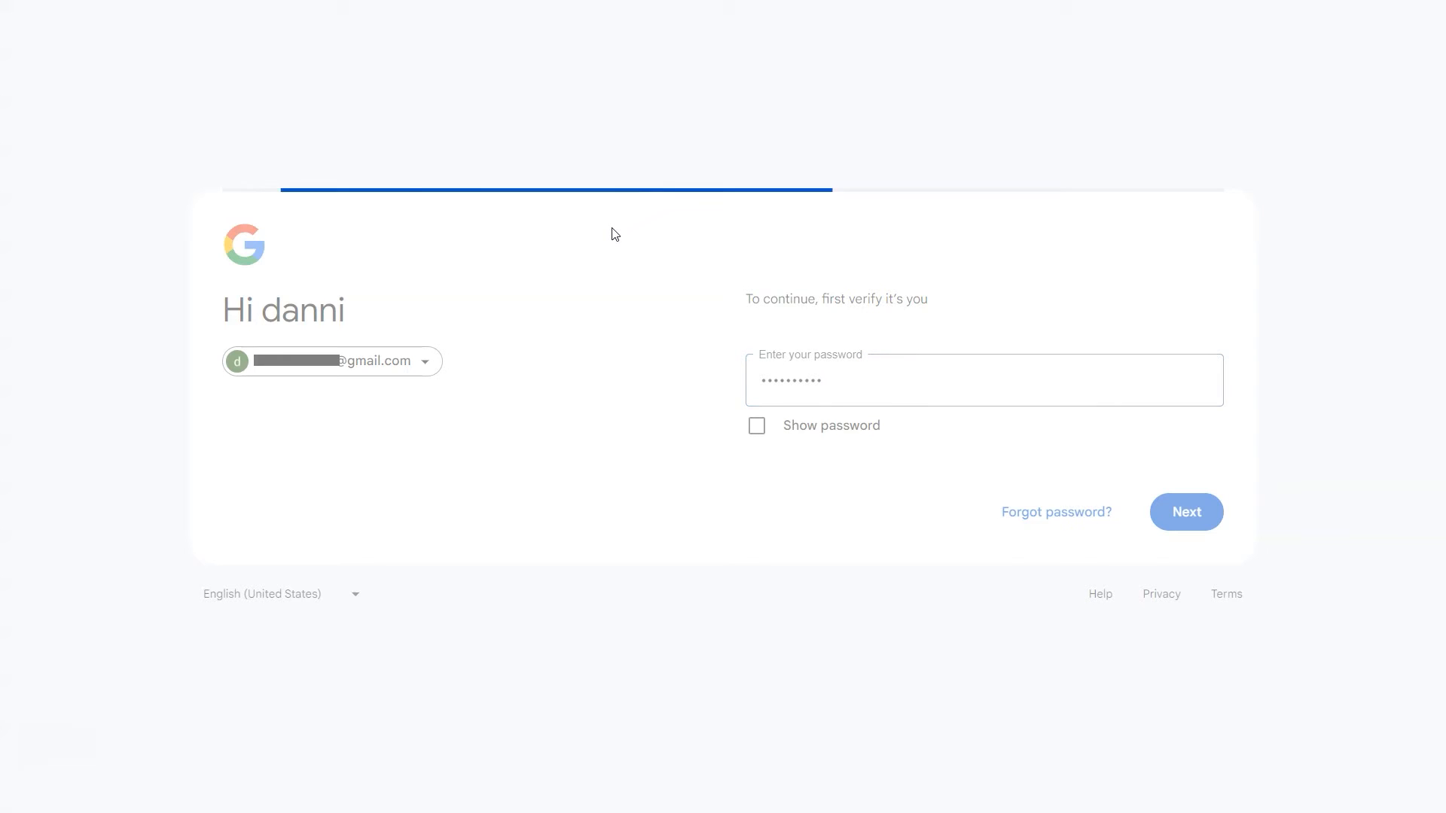
pyautogui.click(1186, 512)
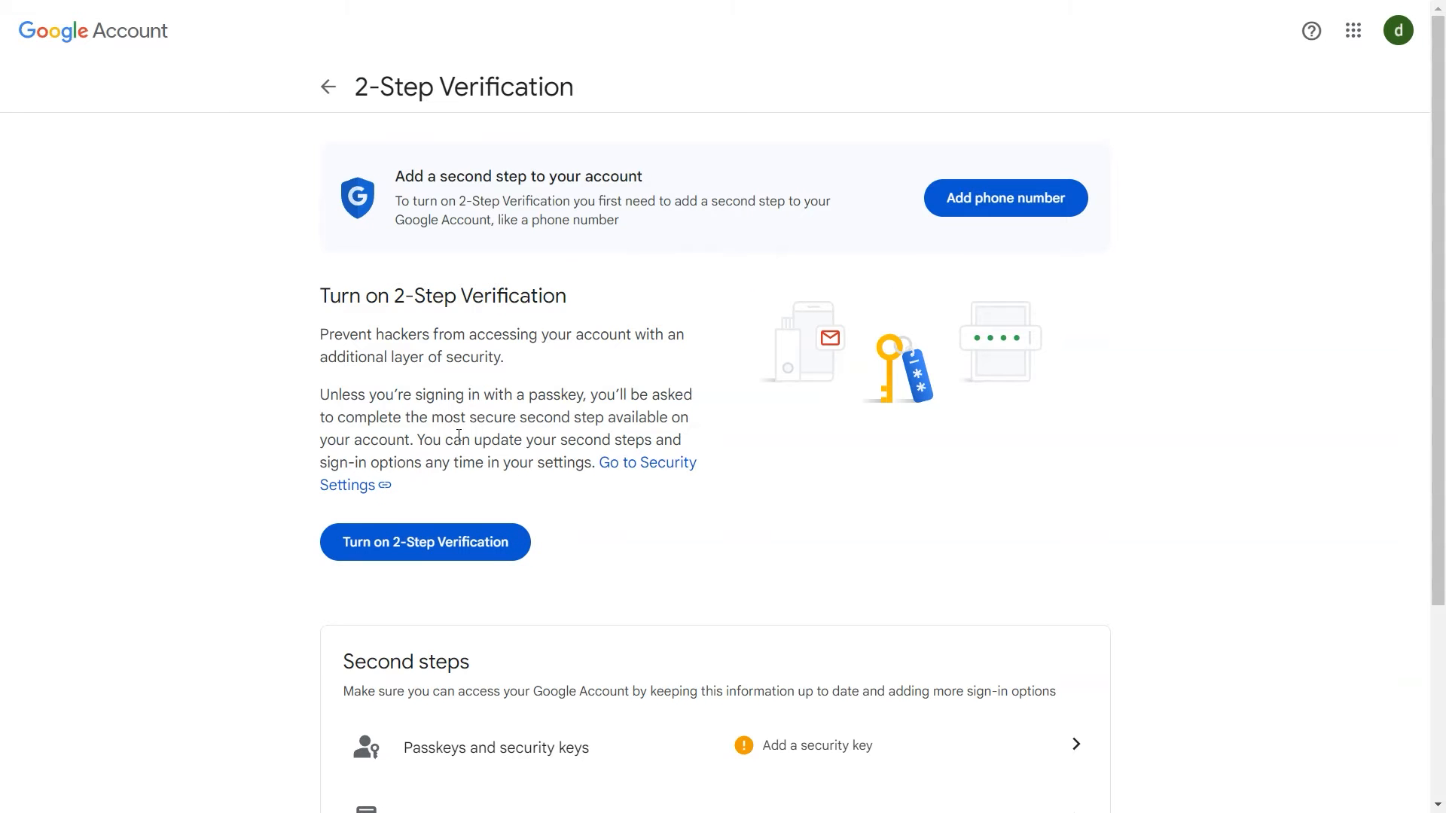
# Step: Add and verify a phone number with the SMS code to enable 2-Step Verification
pyautogui.click(1004, 198)
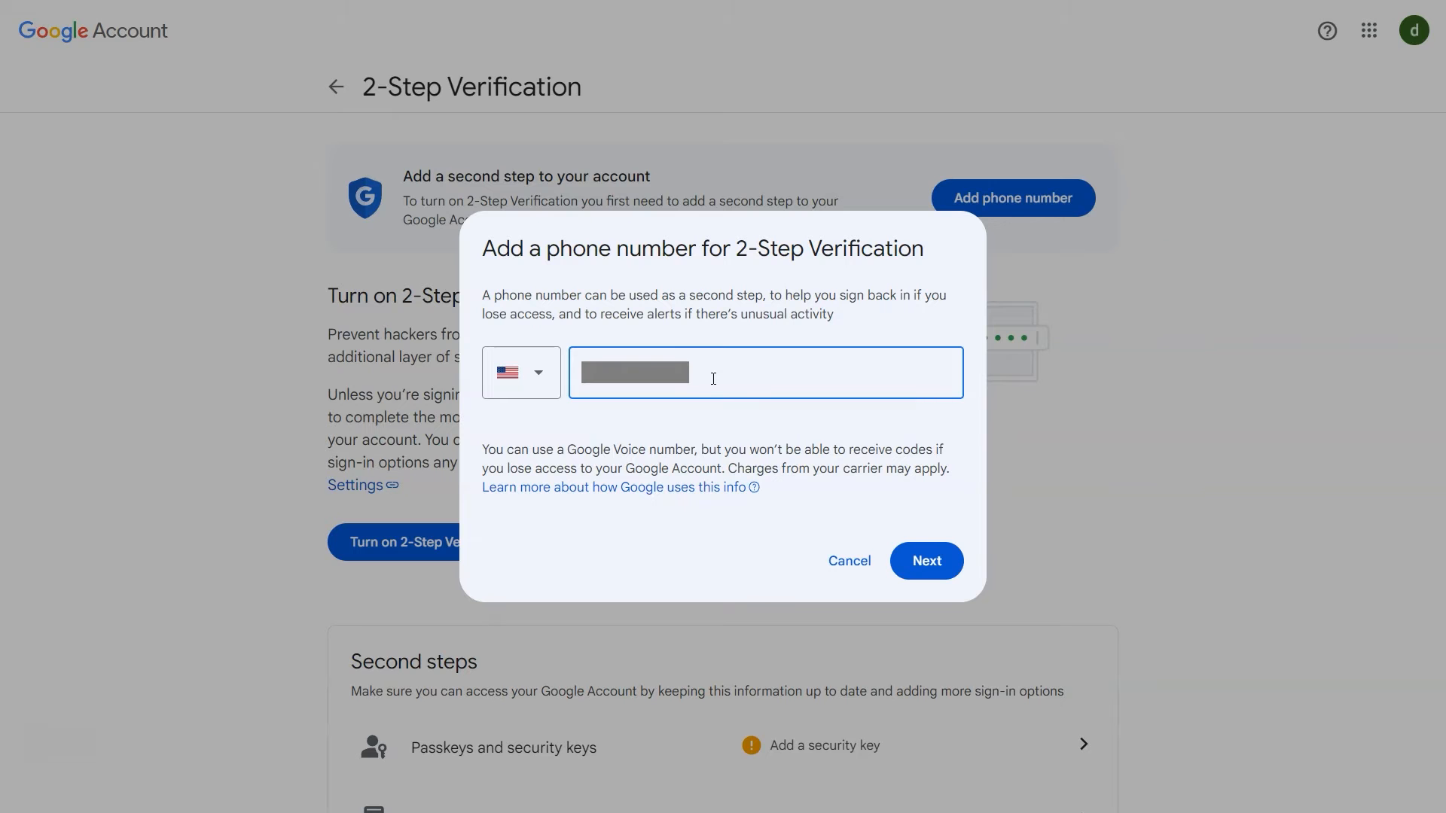
pyautogui.moveTo(747, 390)
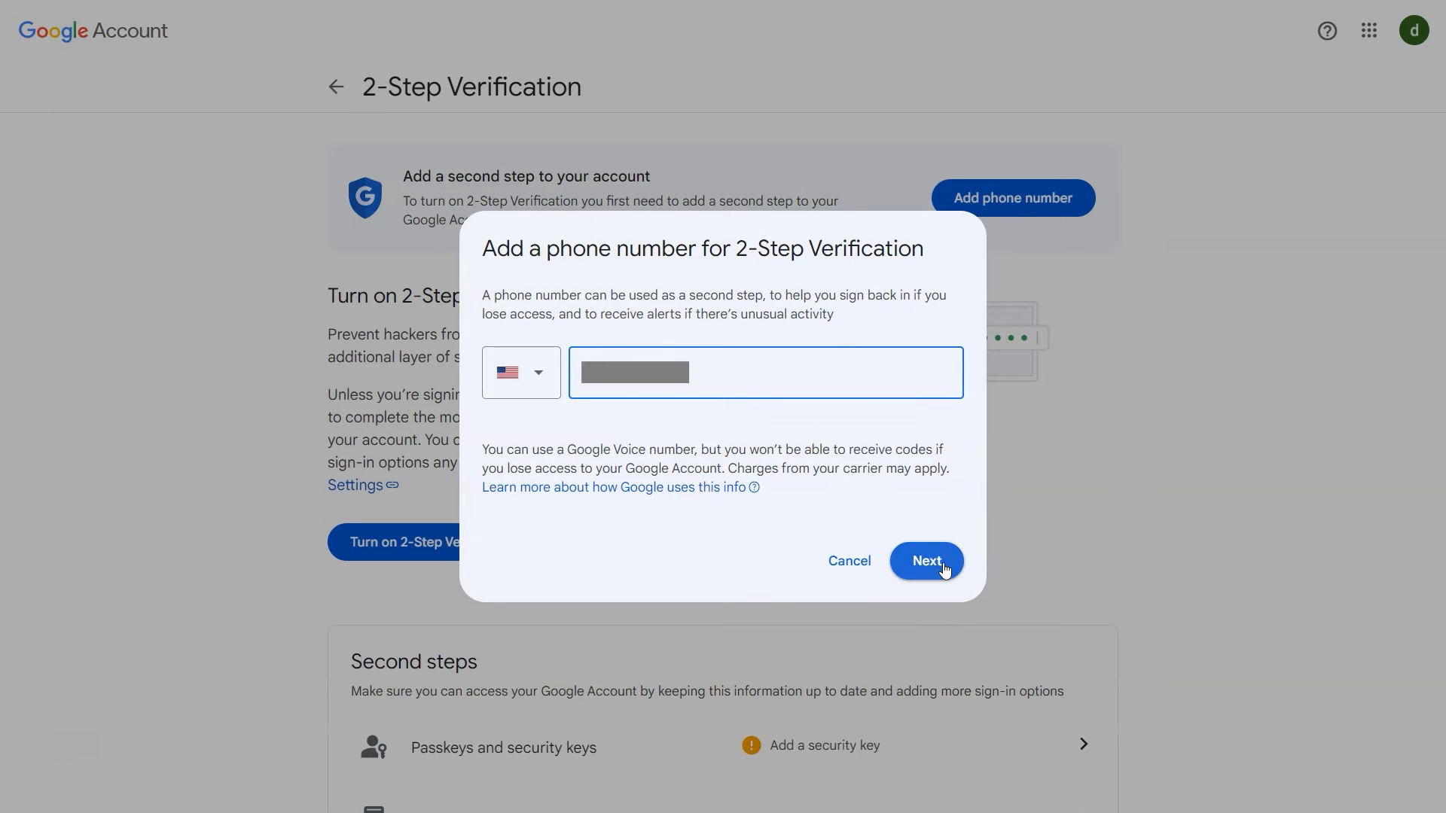
pyautogui.click(925, 560)
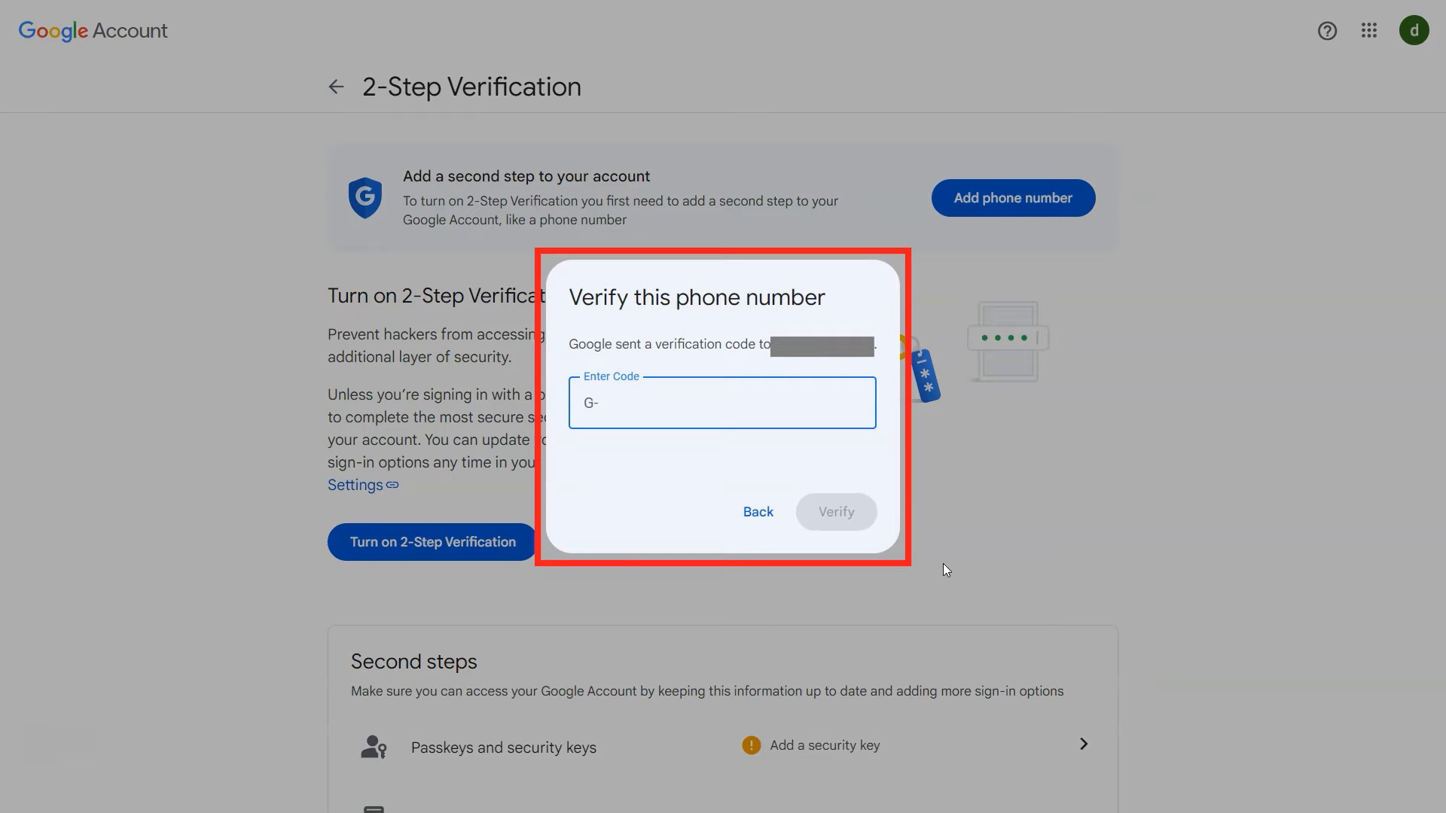
pyautogui.write('79')
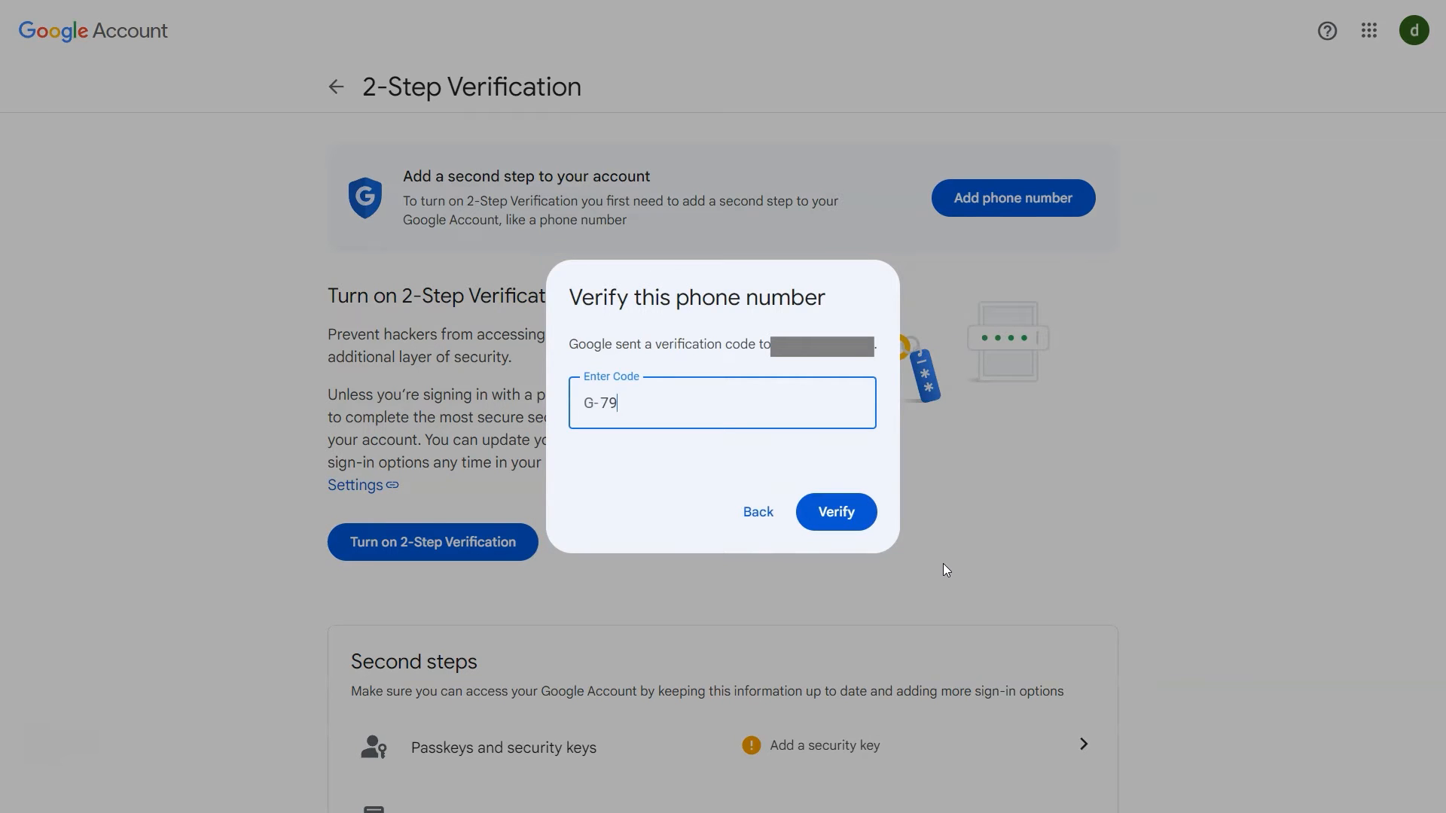
pyautogui.write('794')
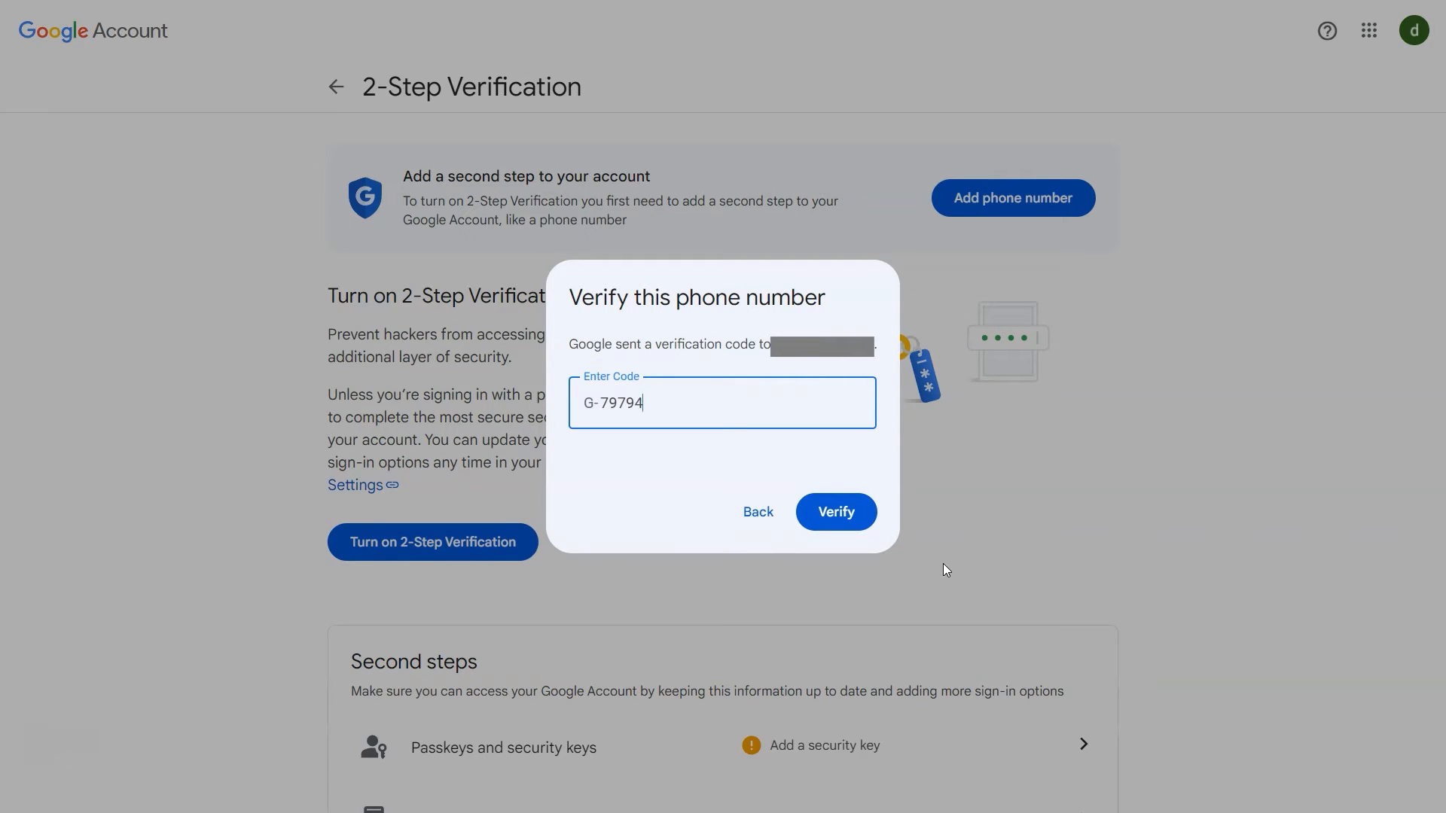
pyautogui.click(834, 513)
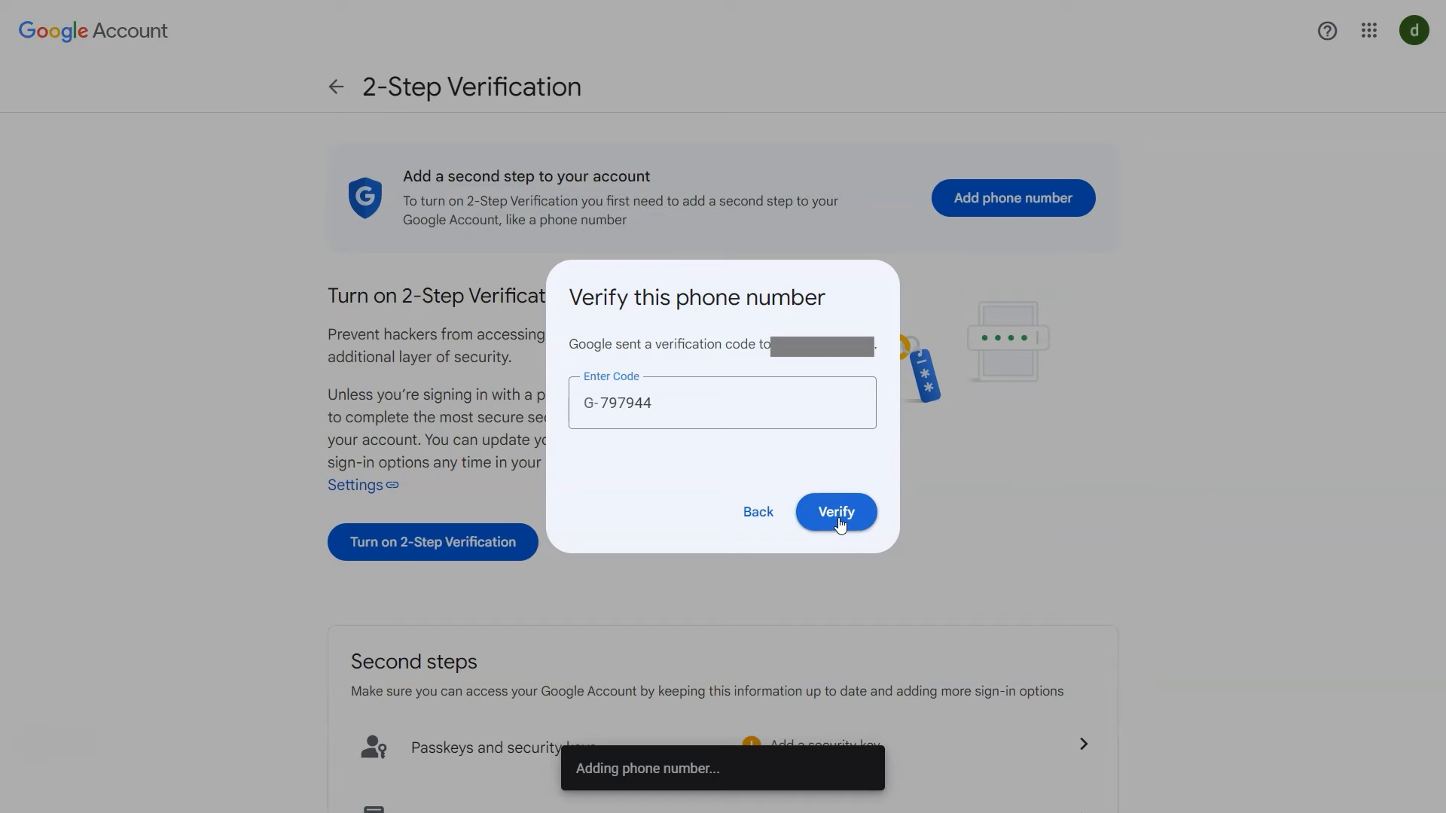
pyautogui.click(834, 512)
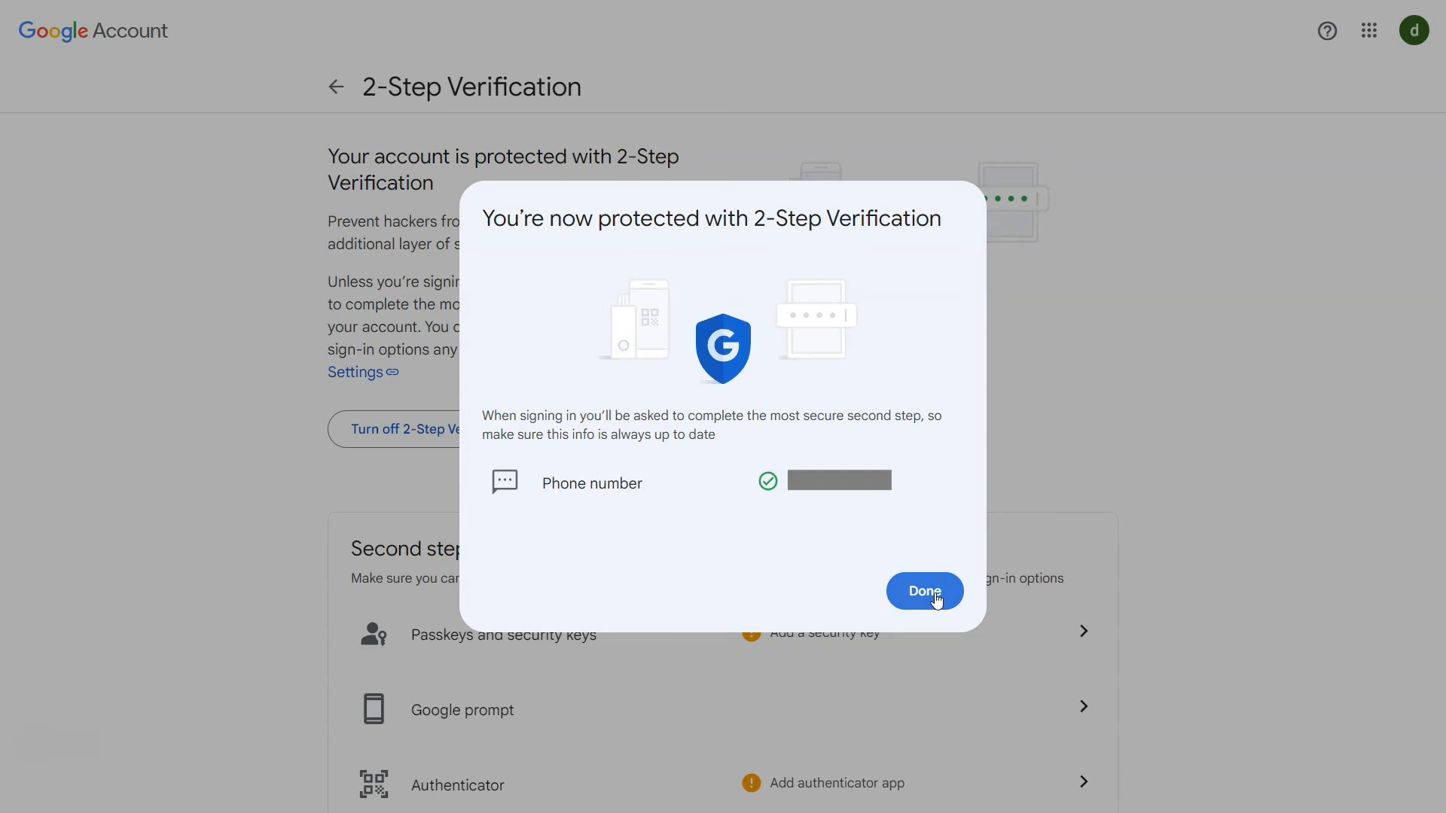
pyautogui.click(924, 592)
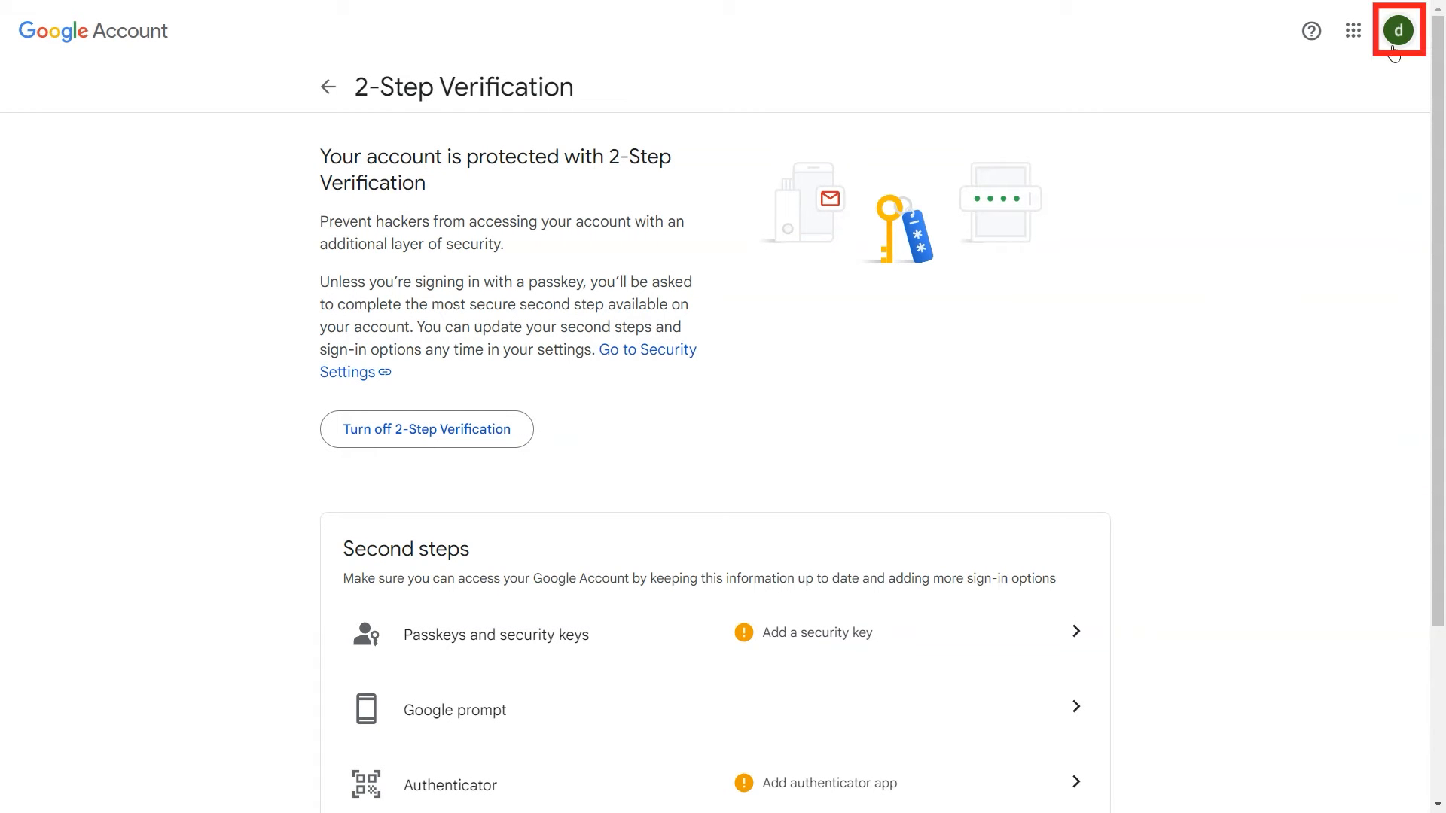
# Step: Return to the Security page to confirm 2-Step Verification is on
pyautogui.click(1397, 29)
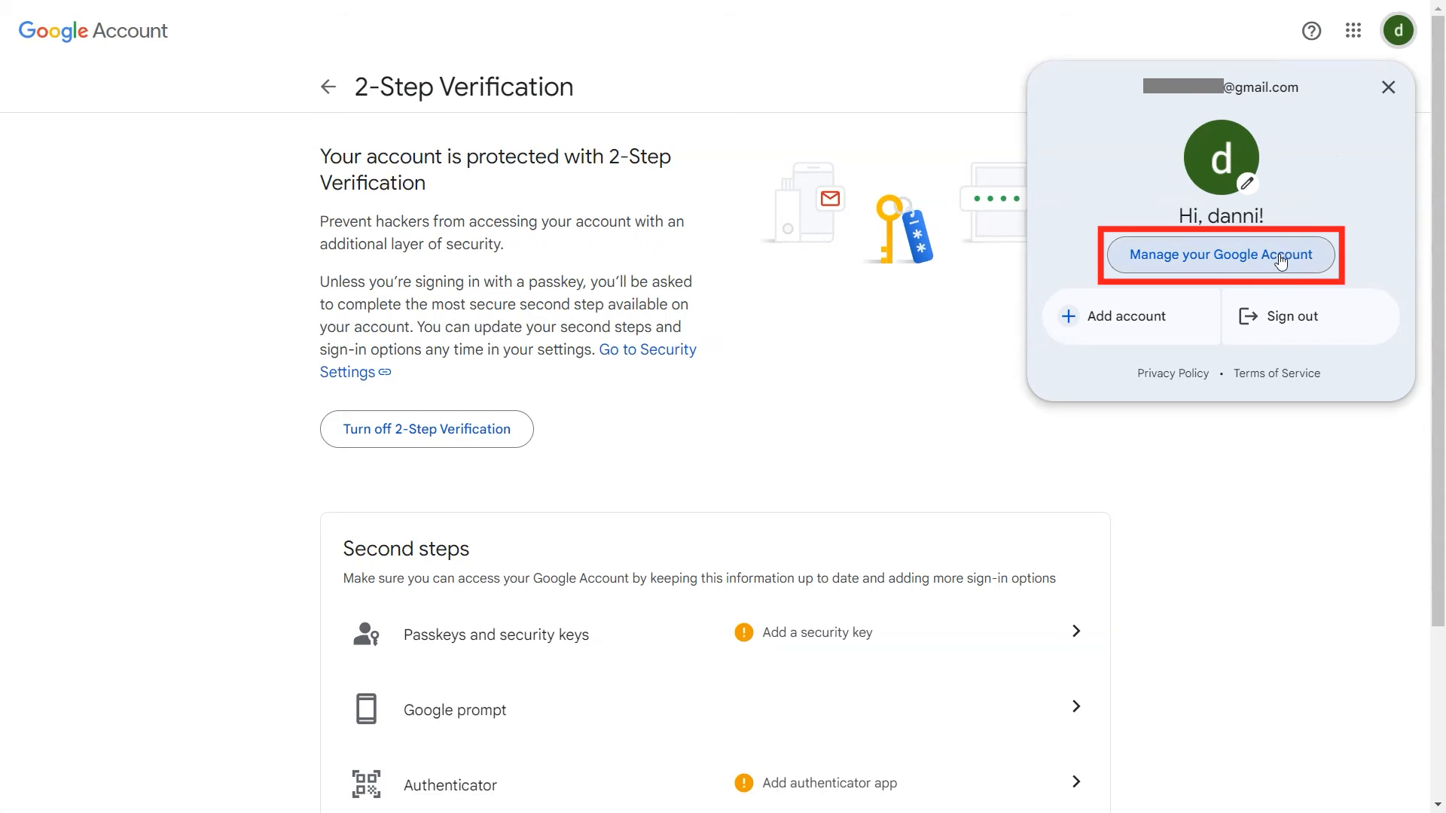
pyautogui.click(1219, 254)
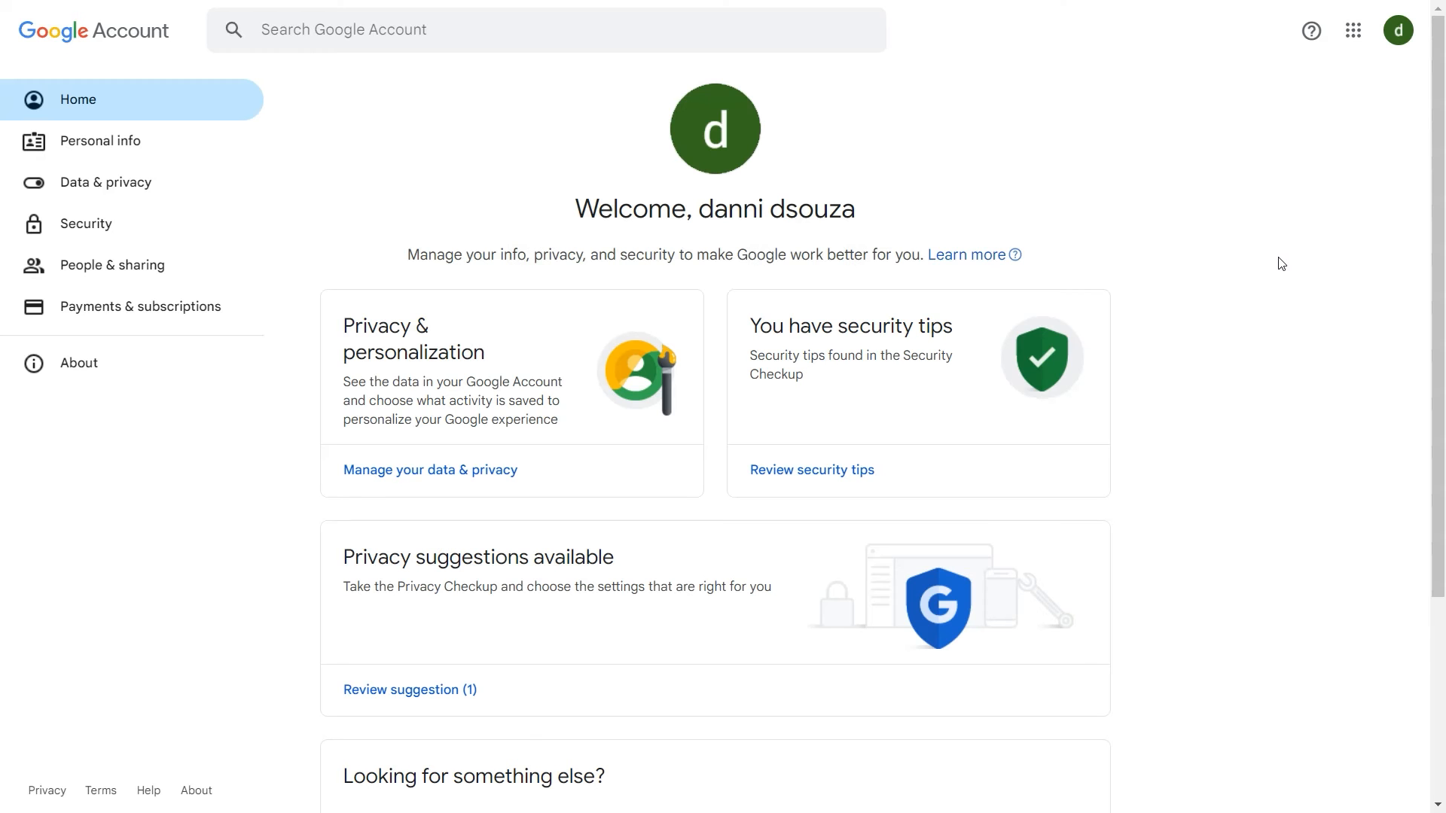
pyautogui.moveTo(86, 223)
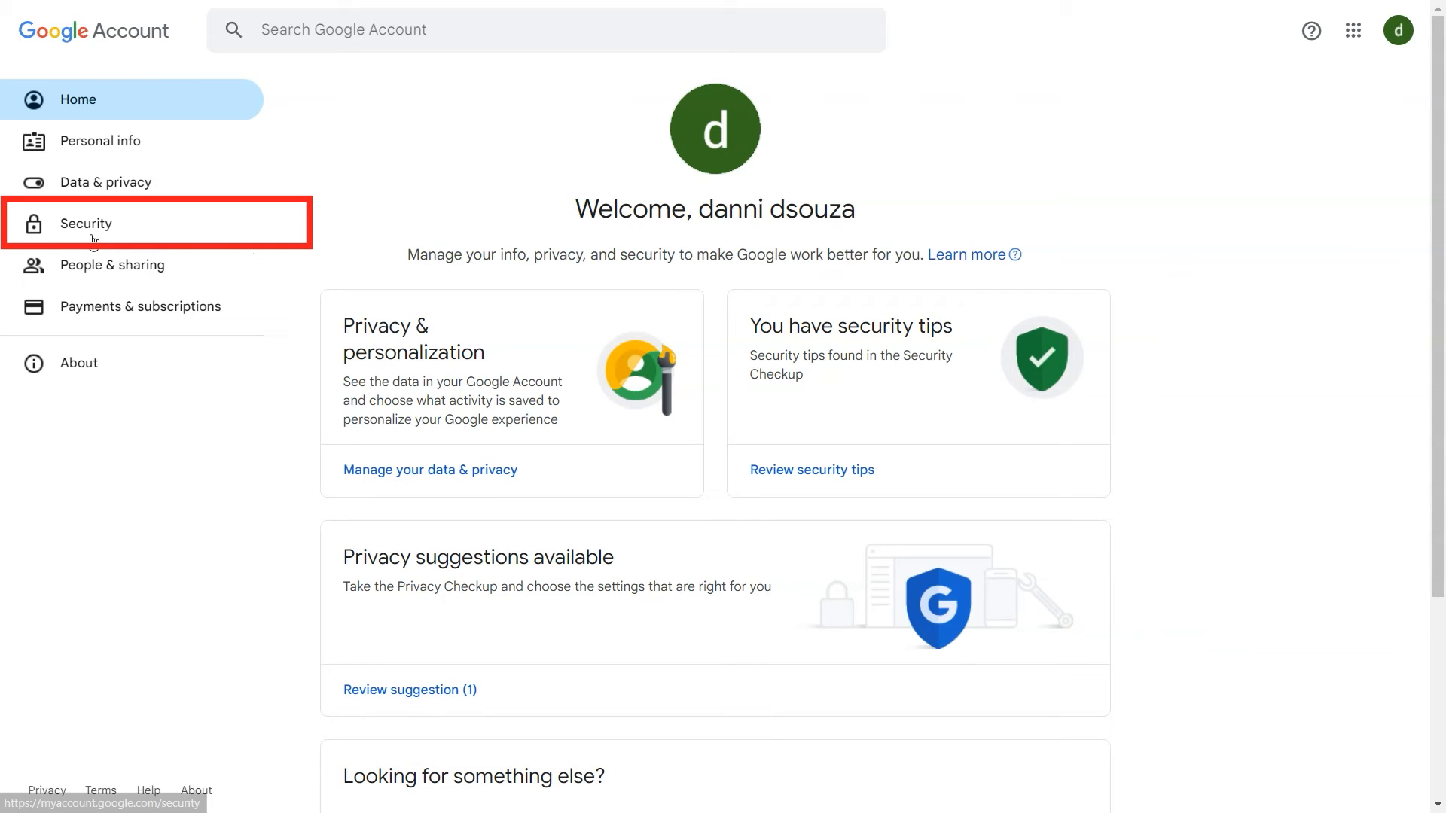
pyautogui.click(86, 223)
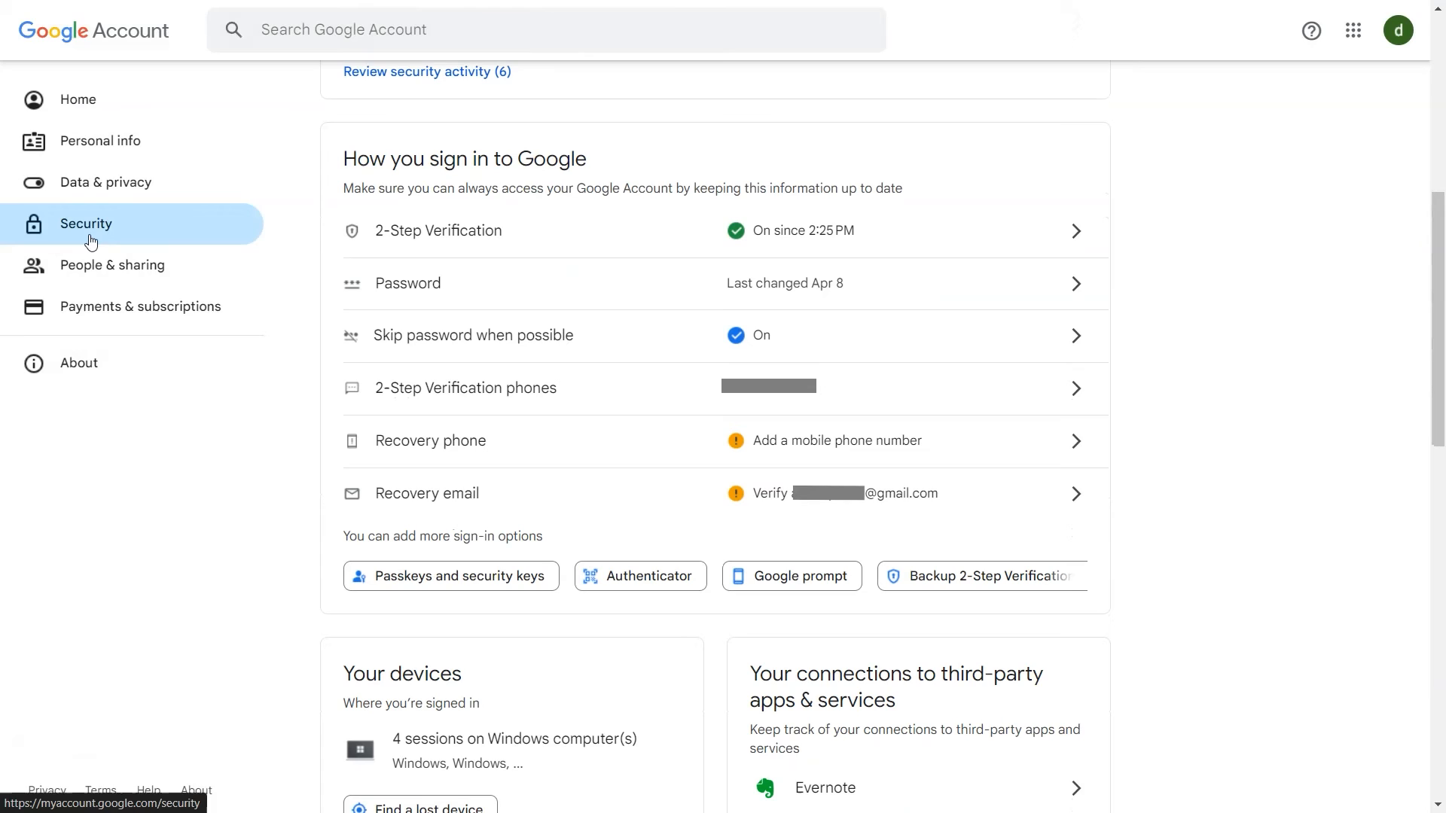
pyautogui.moveTo(323, 226)
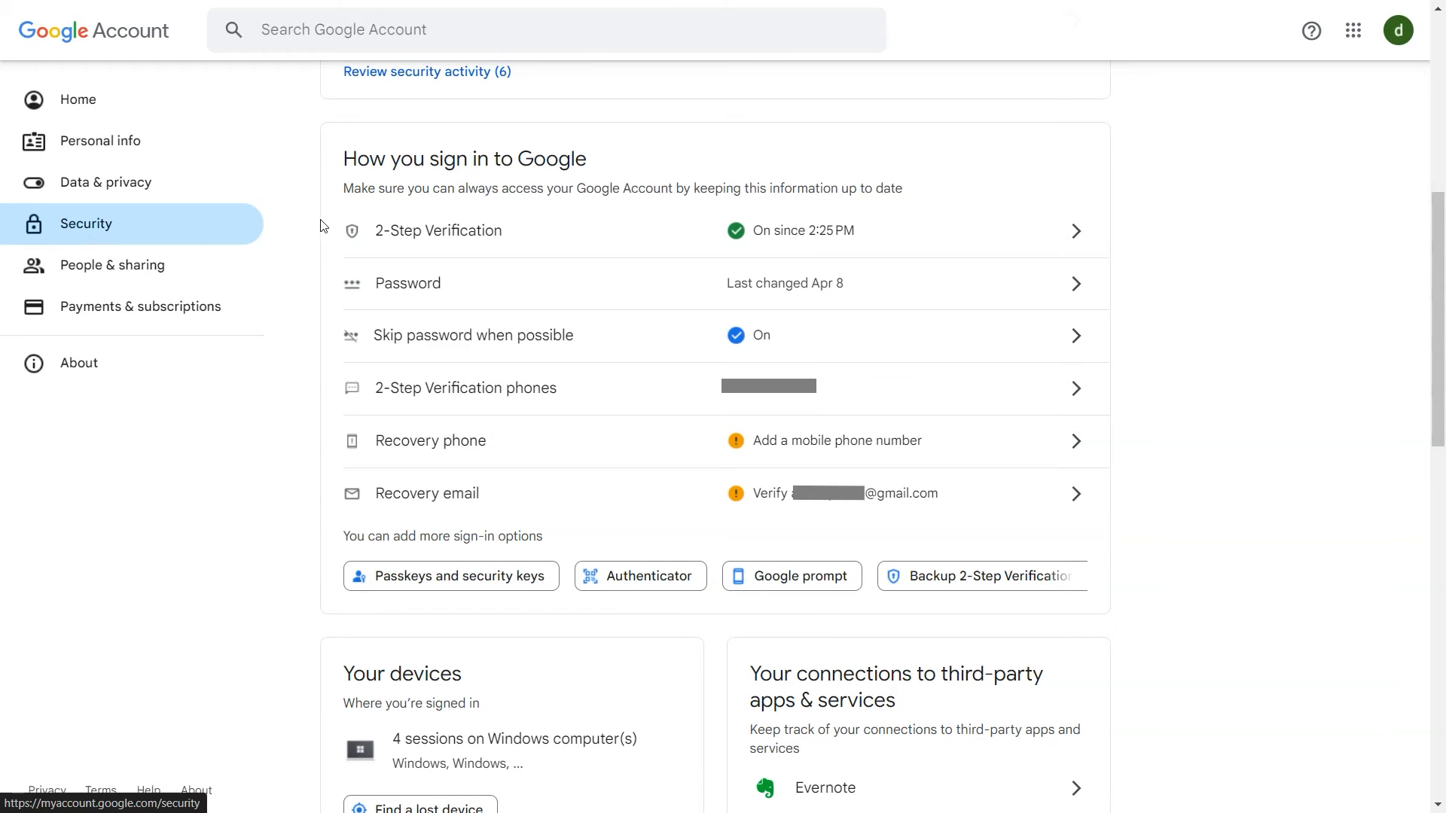
pyautogui.moveTo(830, 230)
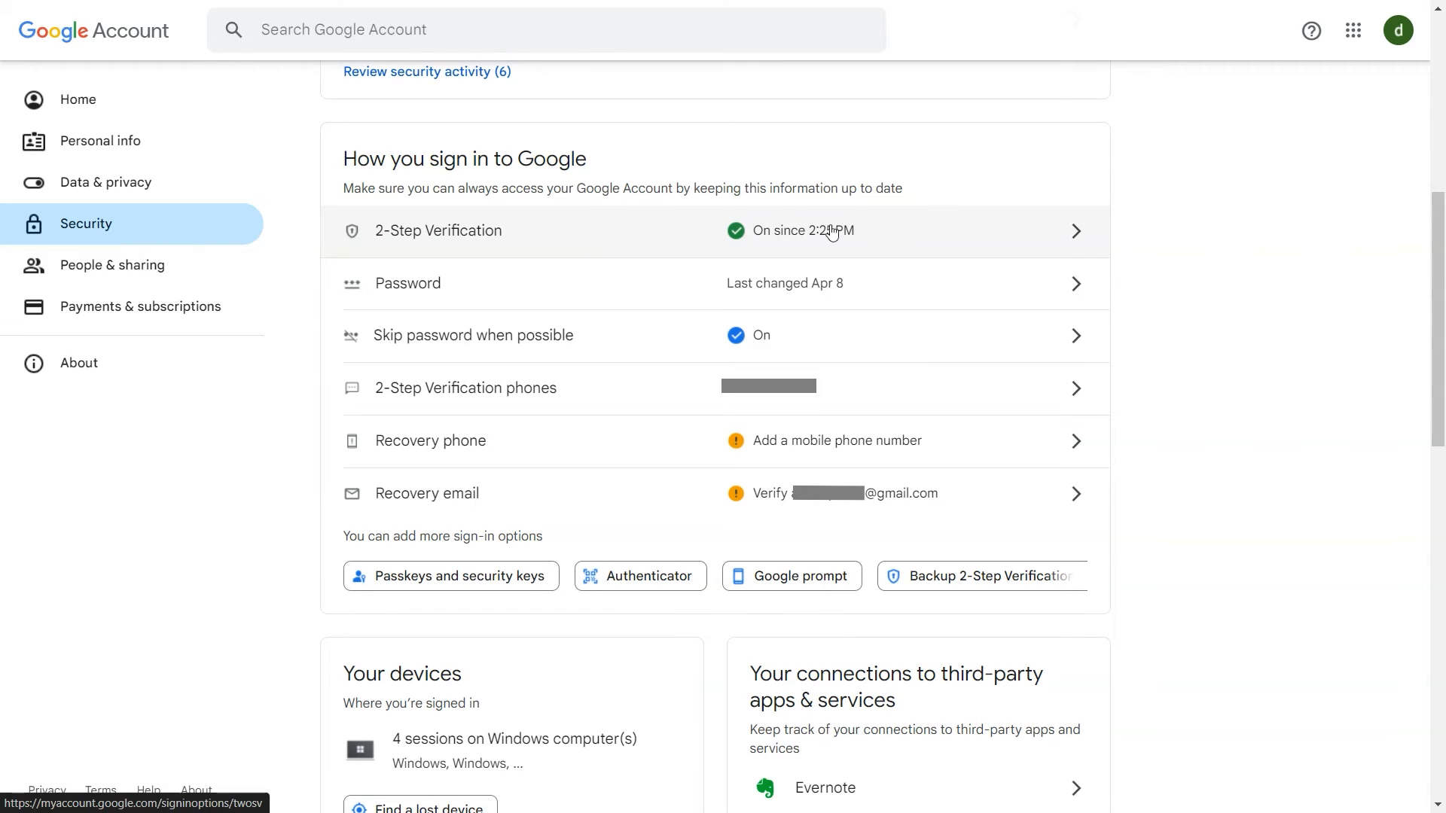
pyautogui.moveTo(719, 176)
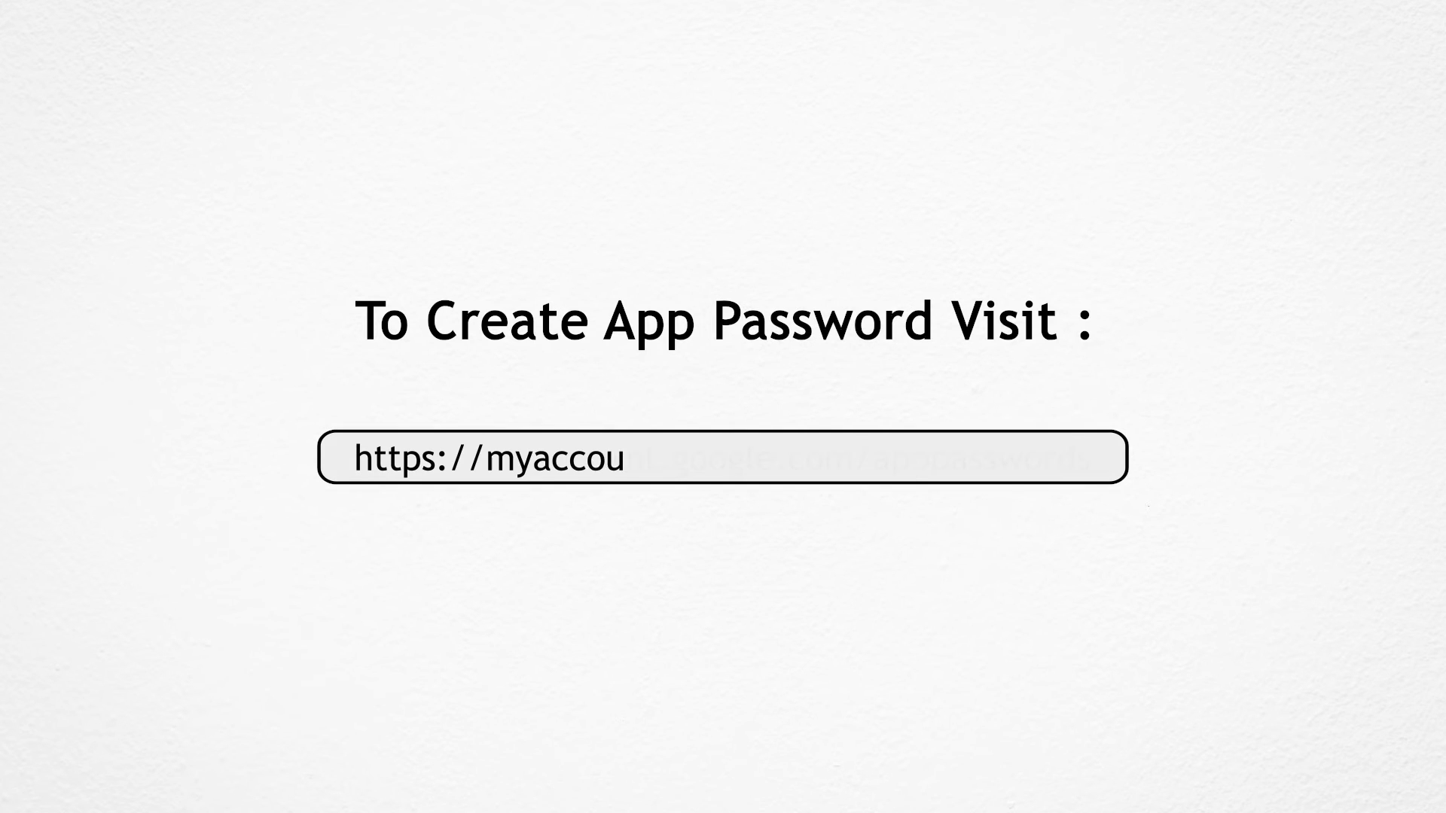
pyautogui.write('nt.google.com/apppasswords')
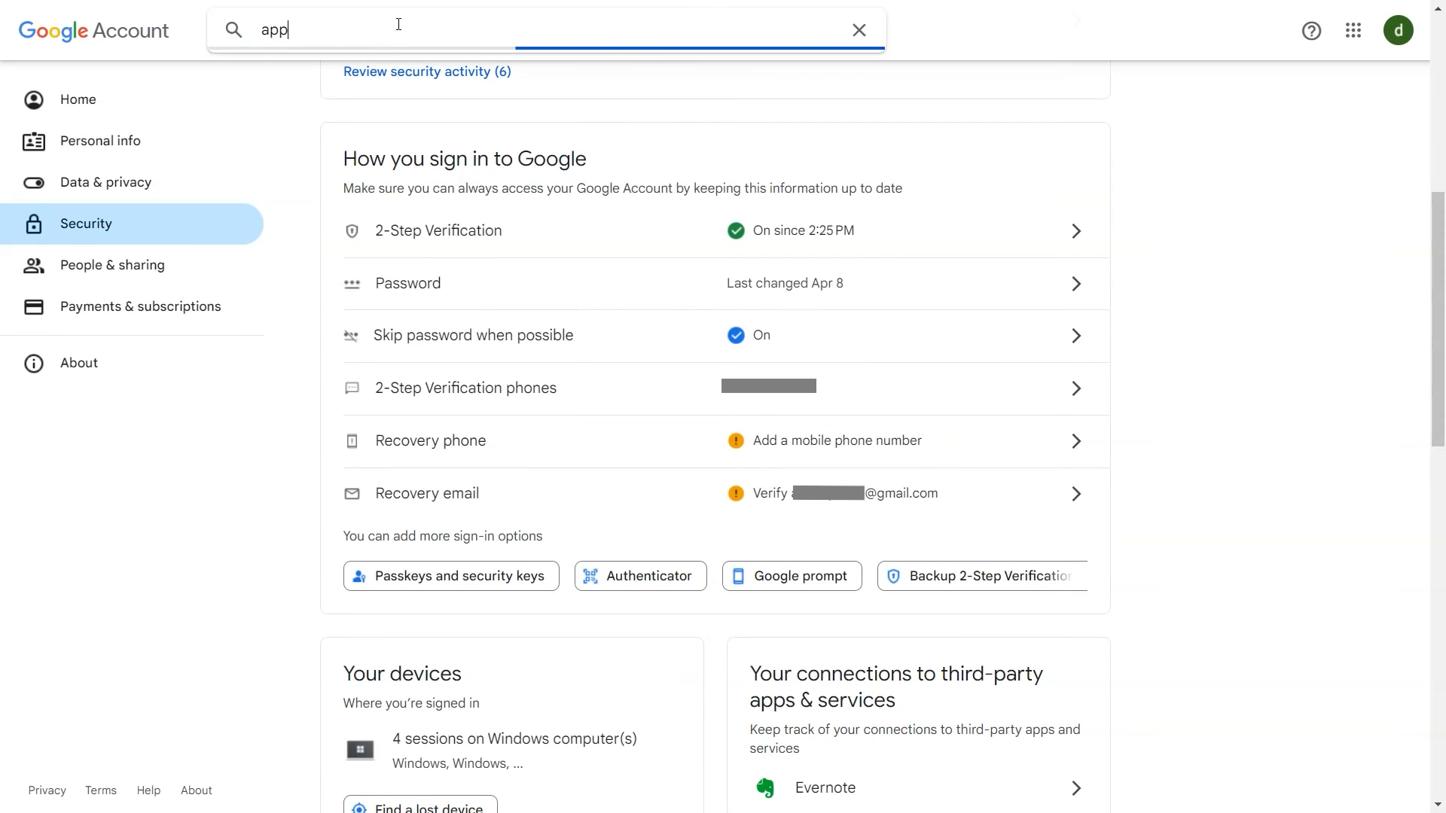
# Step: Search the account for 'app pass' and select the App passwords result
pyautogui.write('pass')
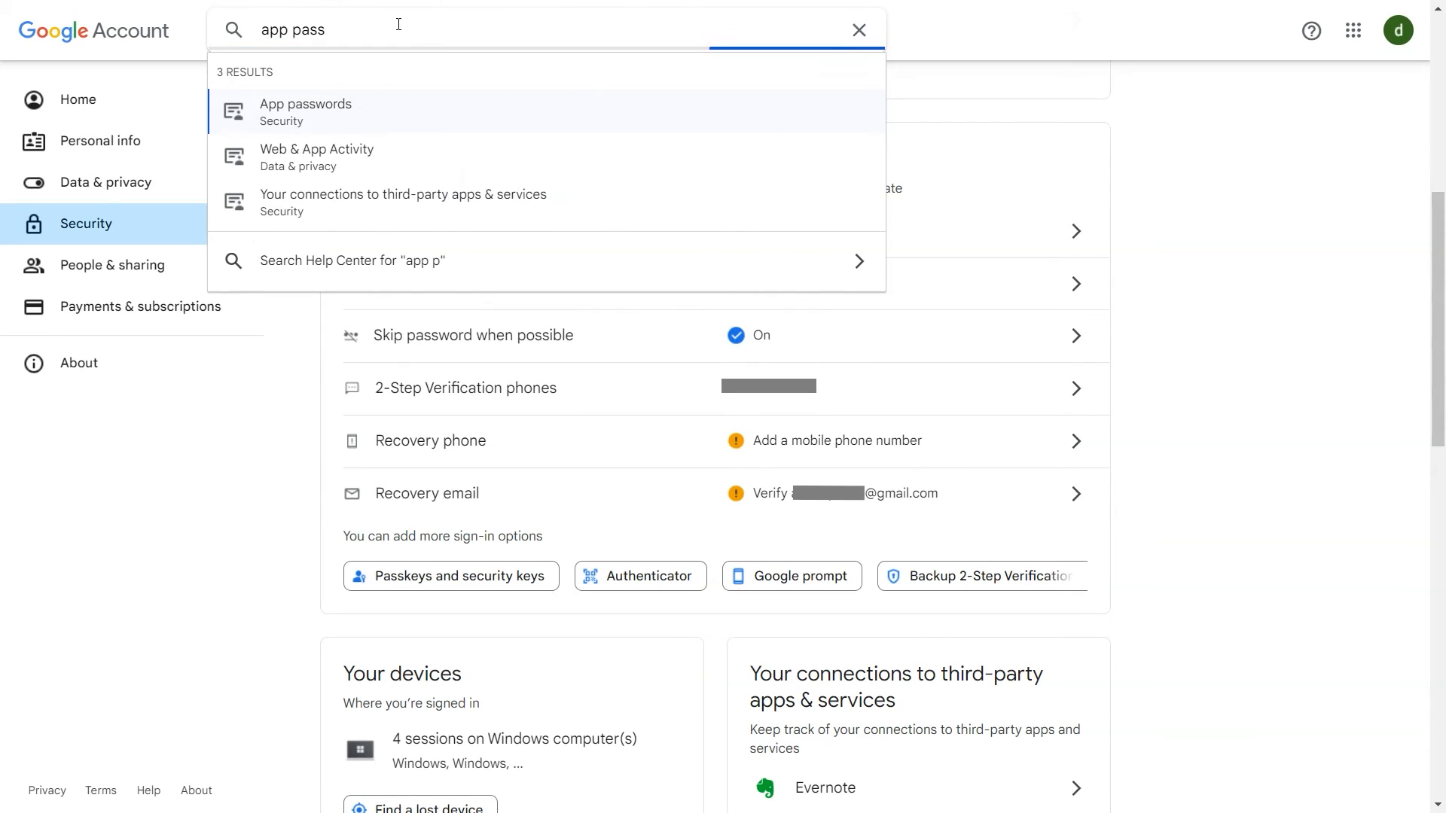
pyautogui.click(304, 110)
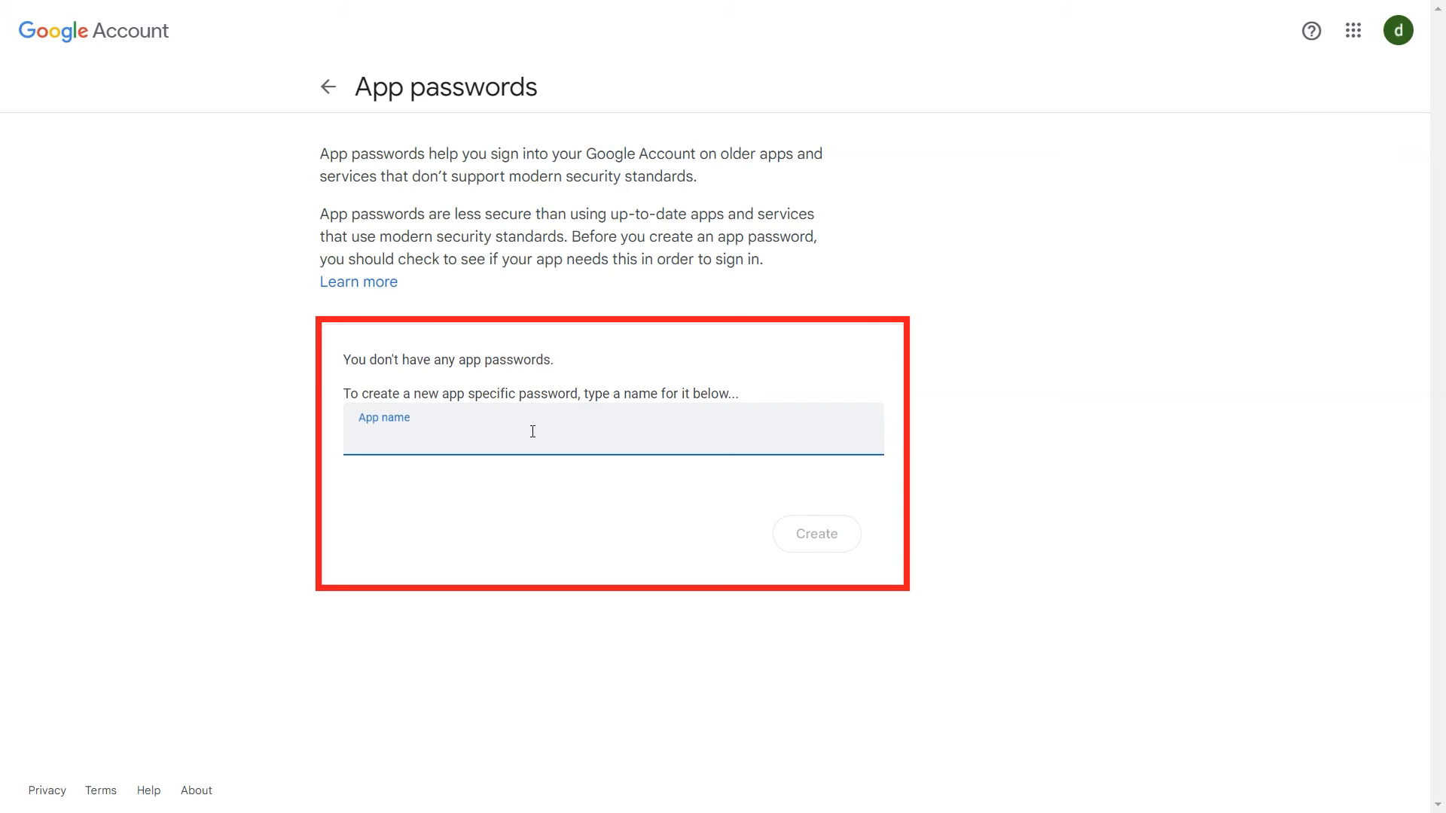
# Step: Enter 'app pass' as the app name and create the password
pyautogui.write('app')
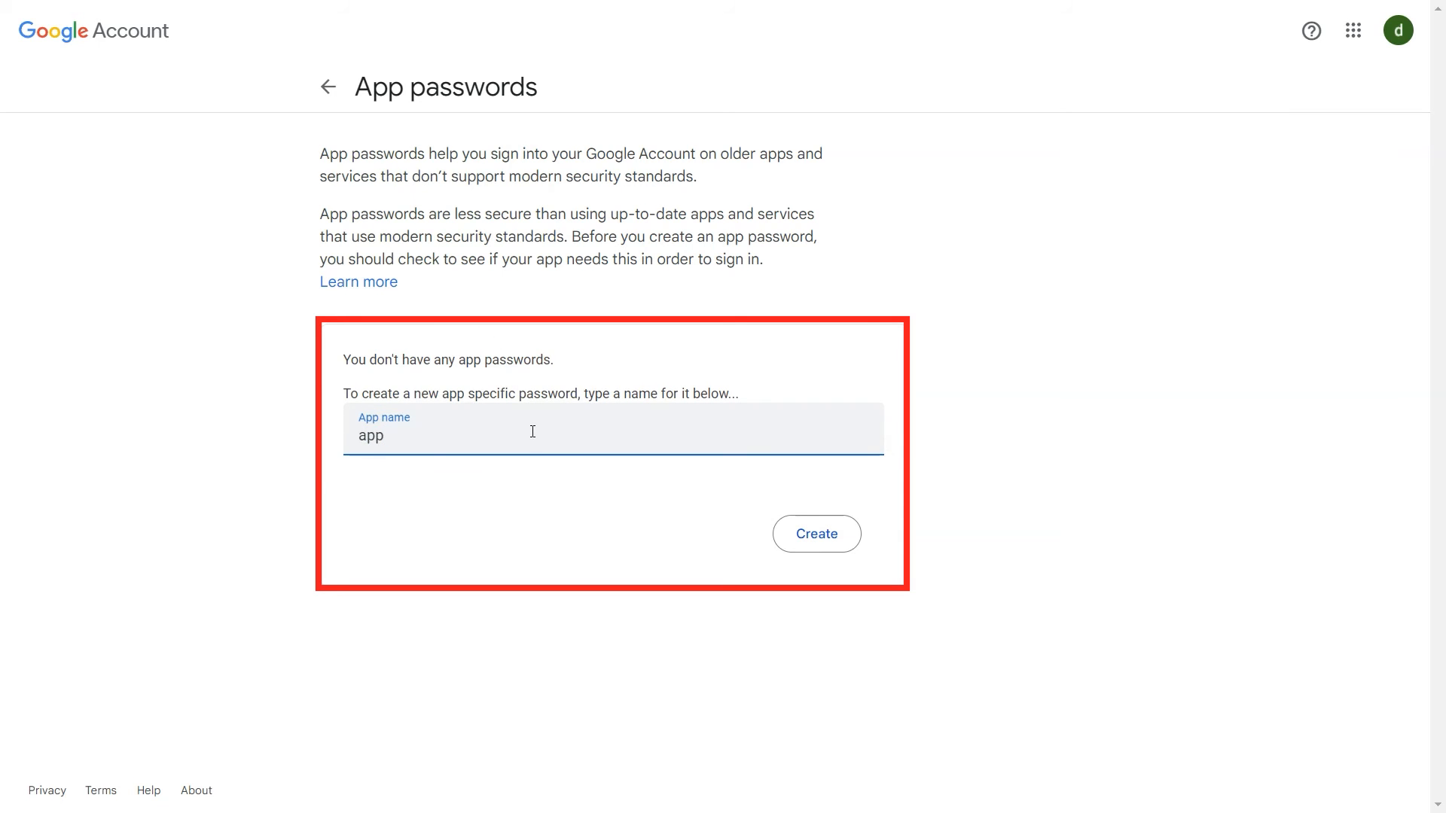
pyautogui.write('pass')
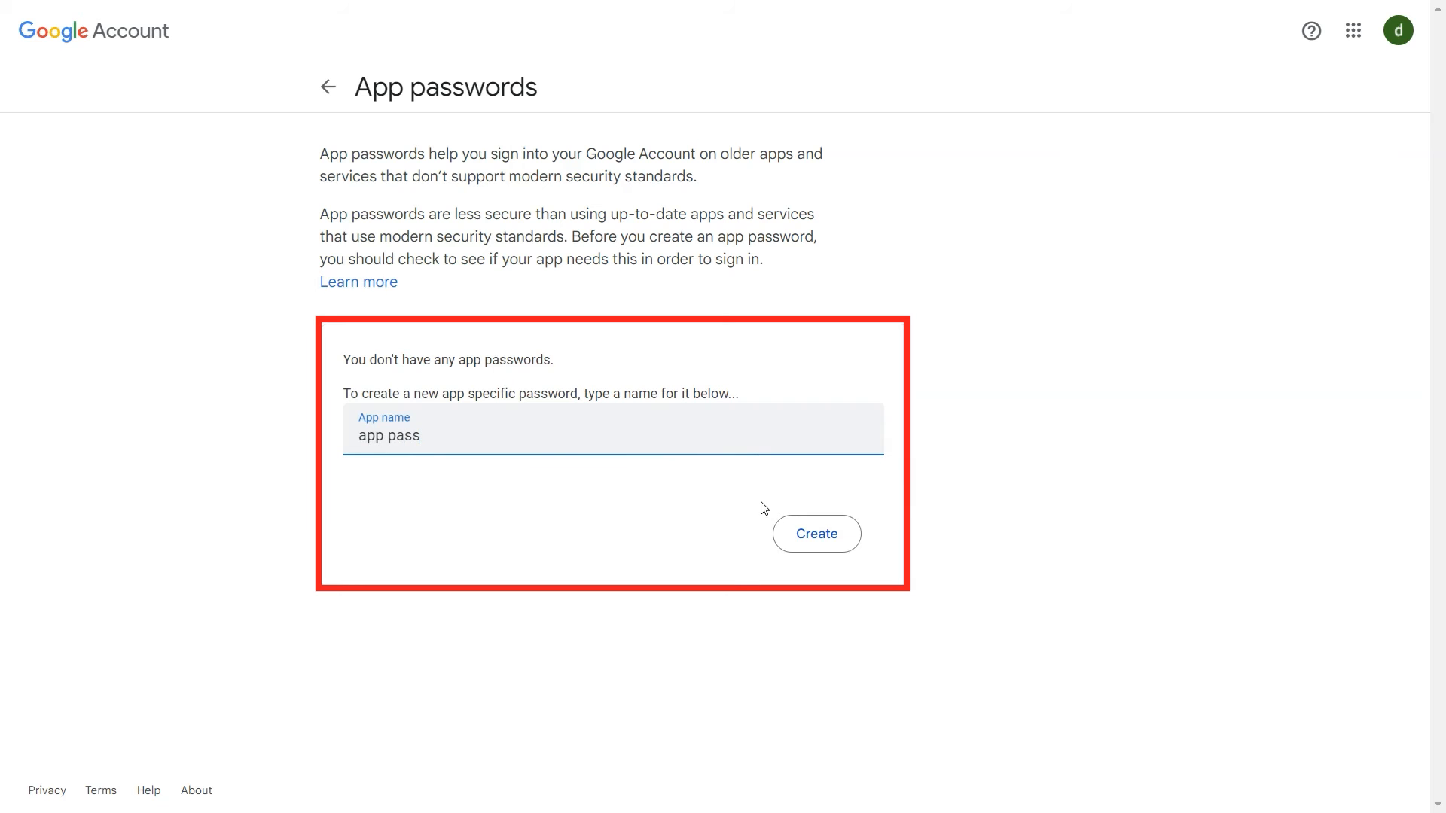
pyautogui.click(815, 534)
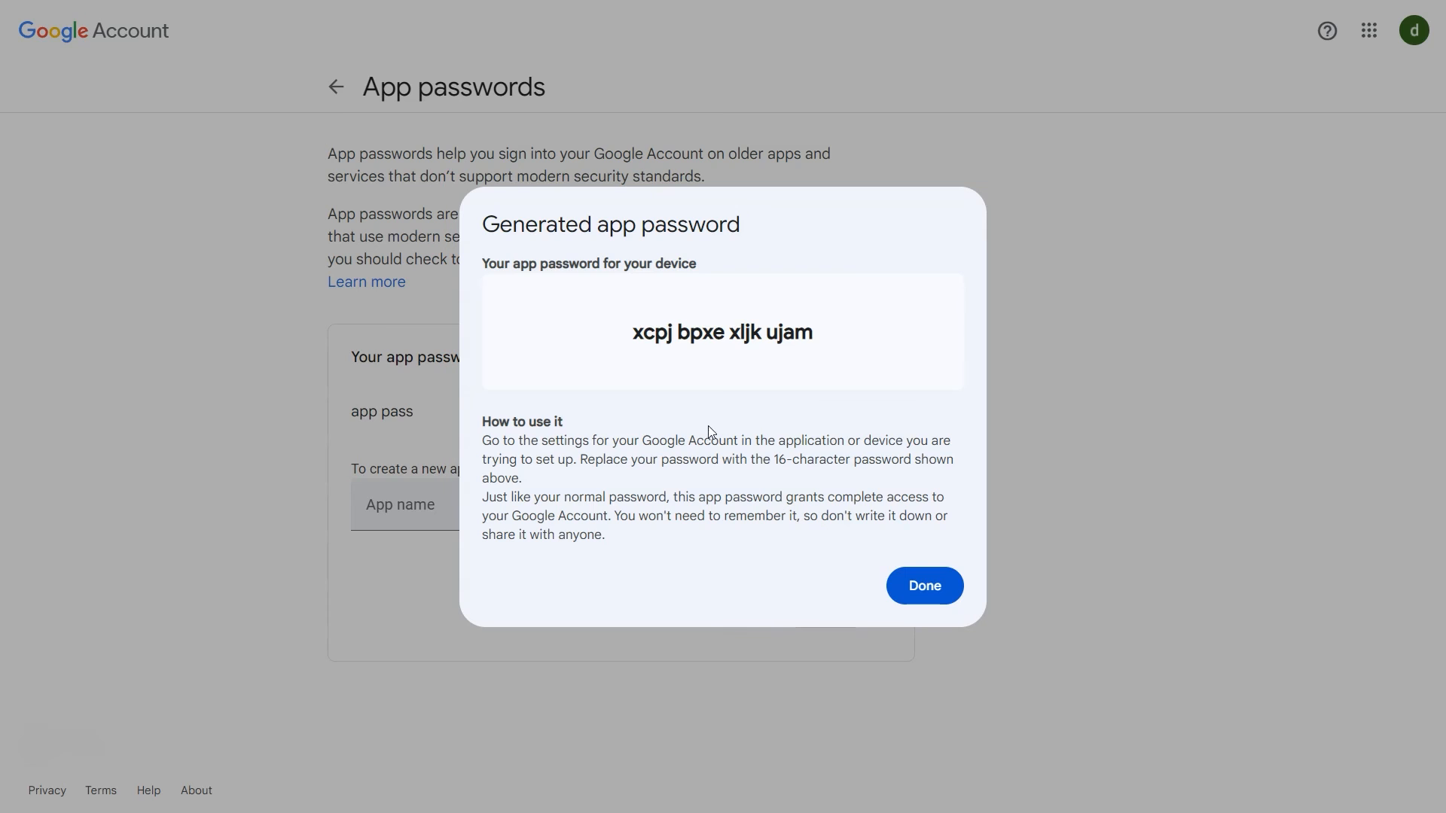
# Step: Copy the generated 16-character password and close its dialog
pyautogui.doubleClick(653, 332)
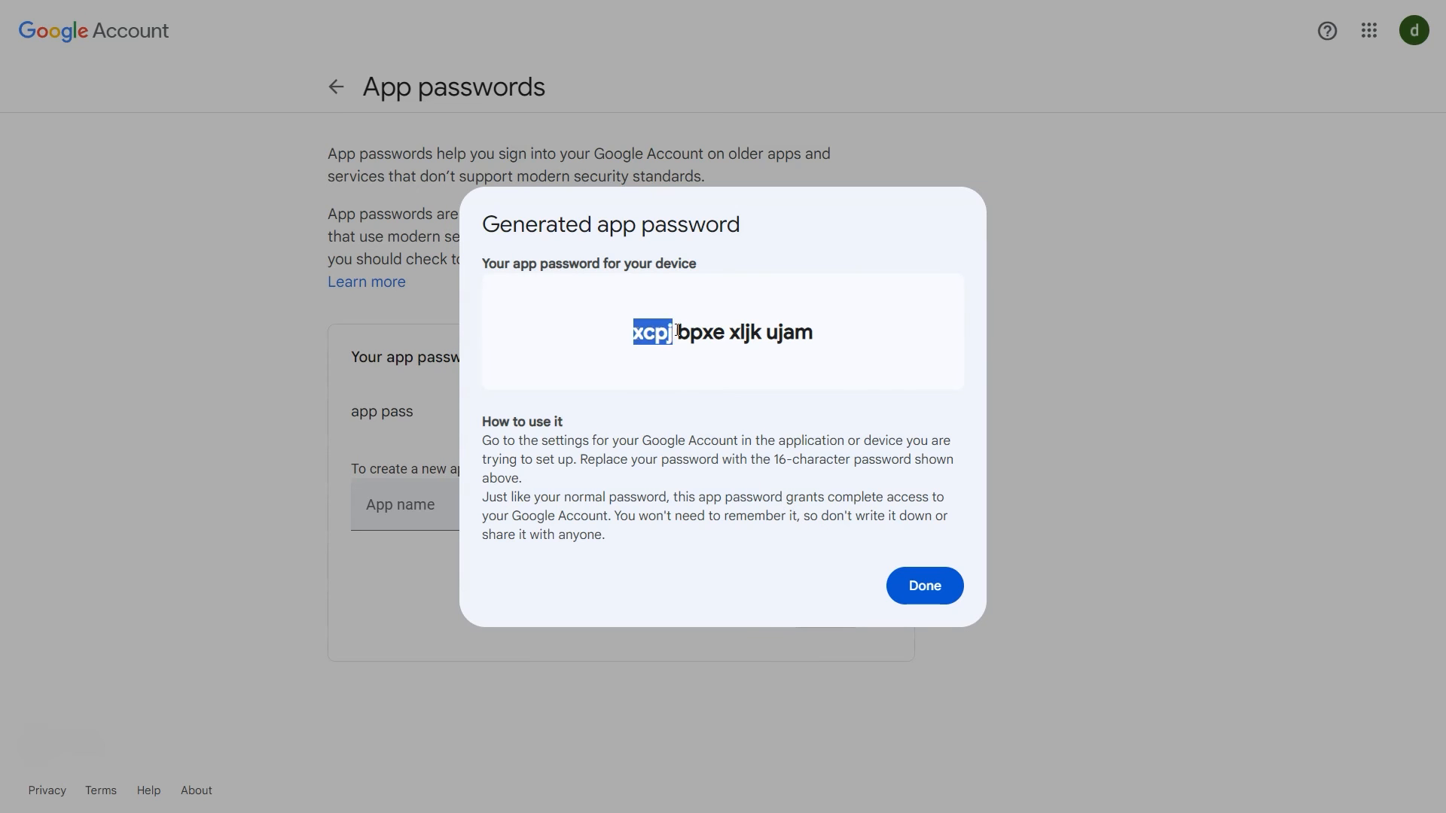
pyautogui.rightClick(812, 332)
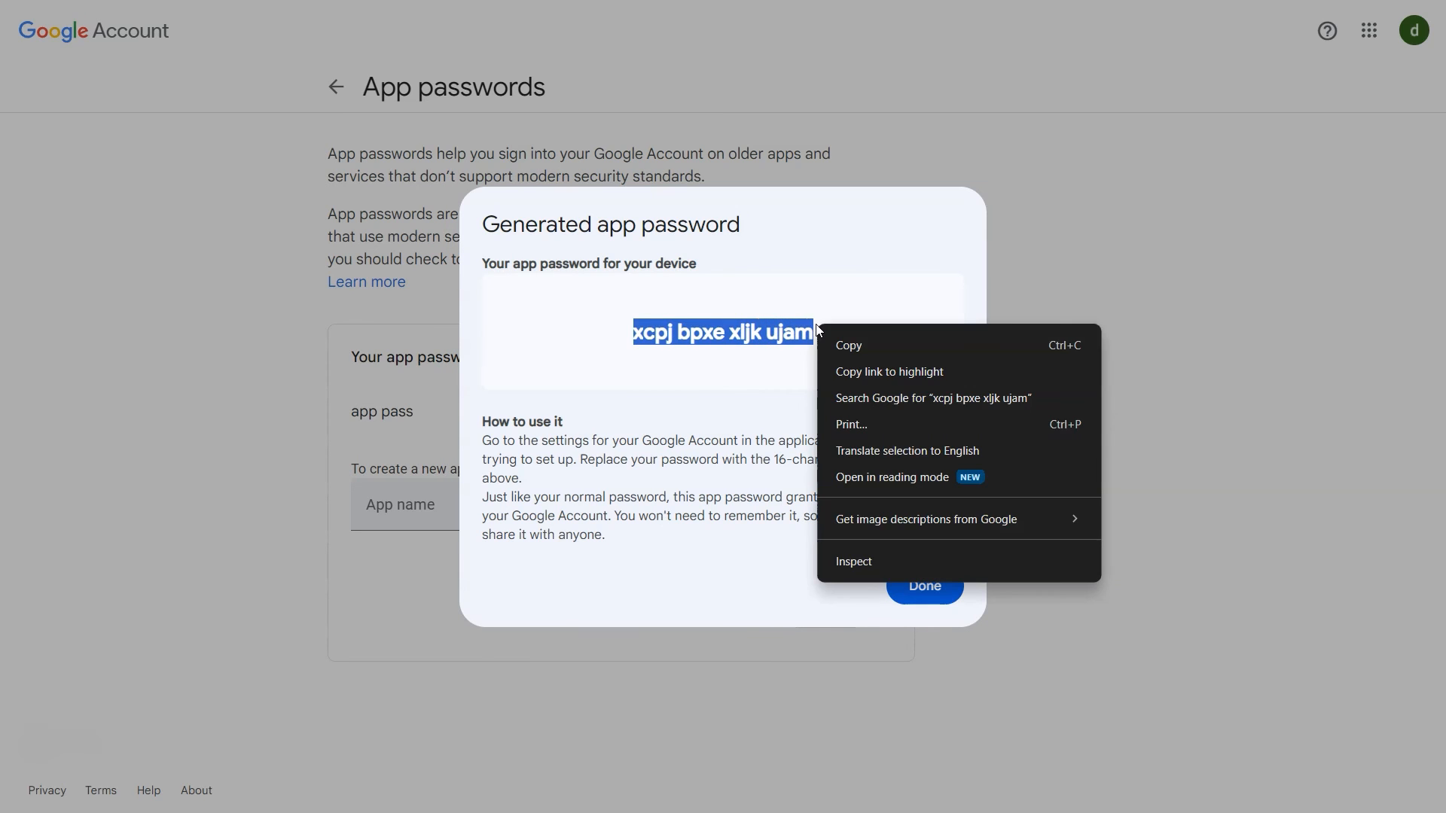
pyautogui.click(846, 350)
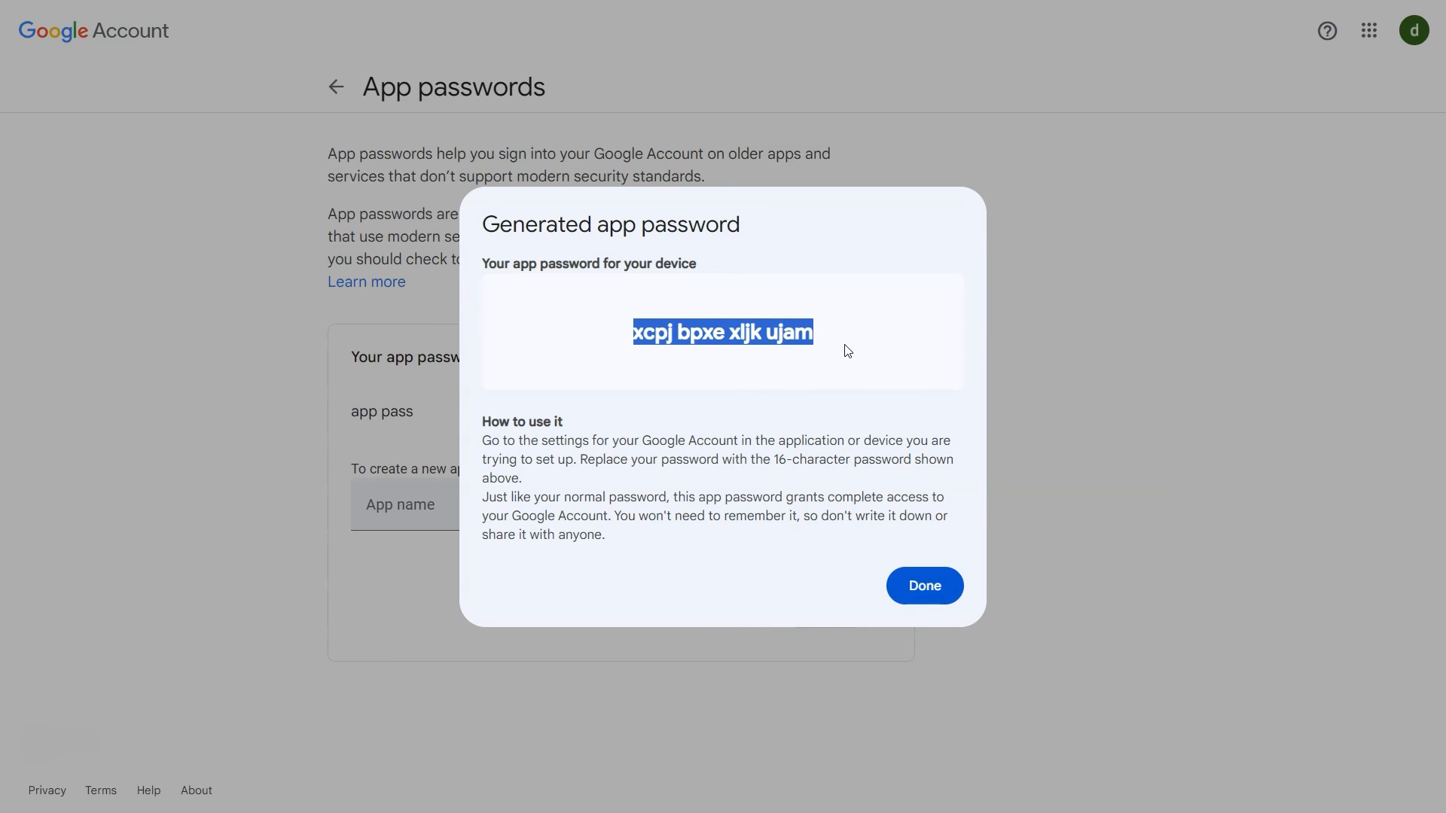
pyautogui.moveTo(924, 573)
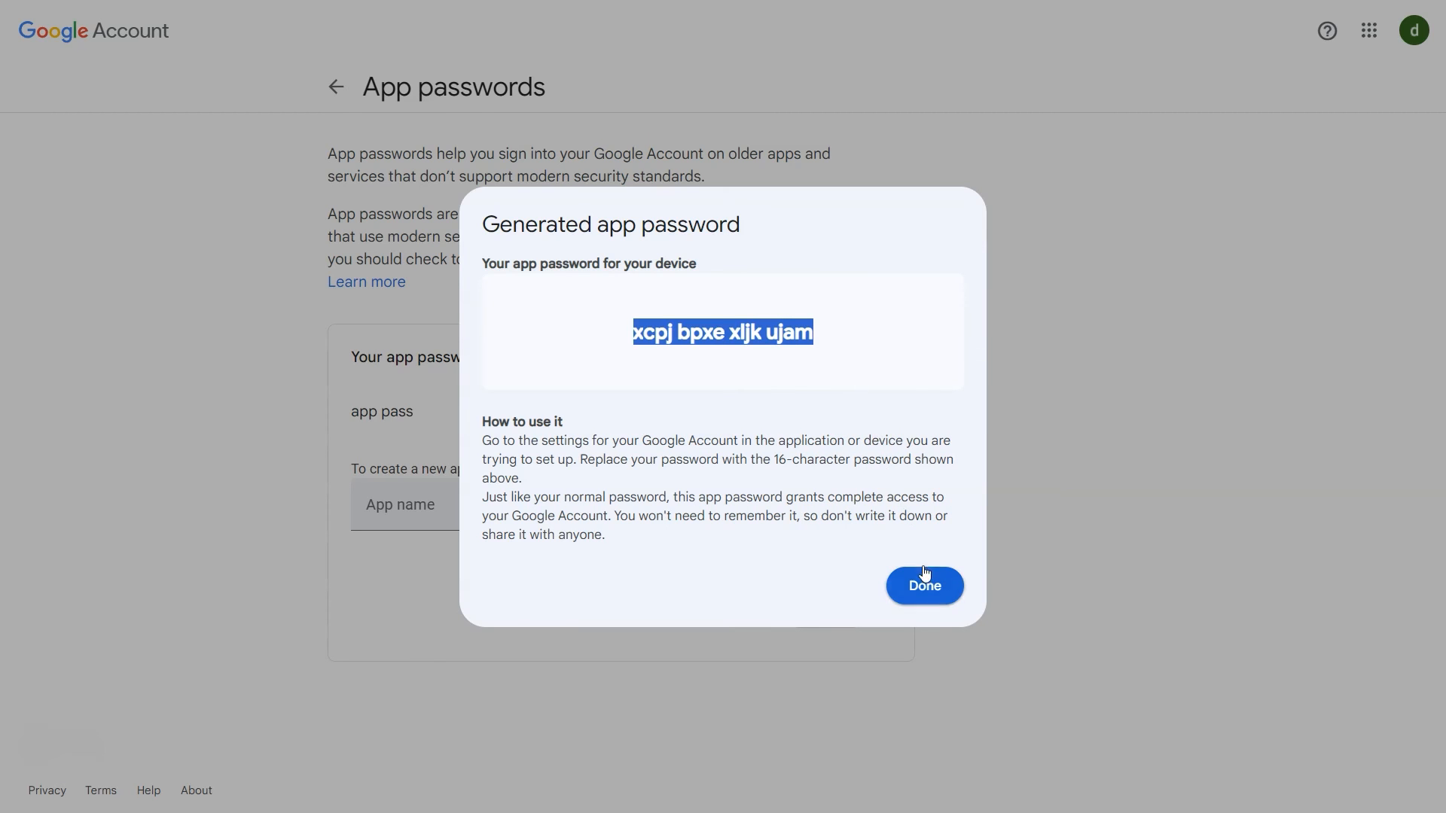
pyautogui.click(924, 586)
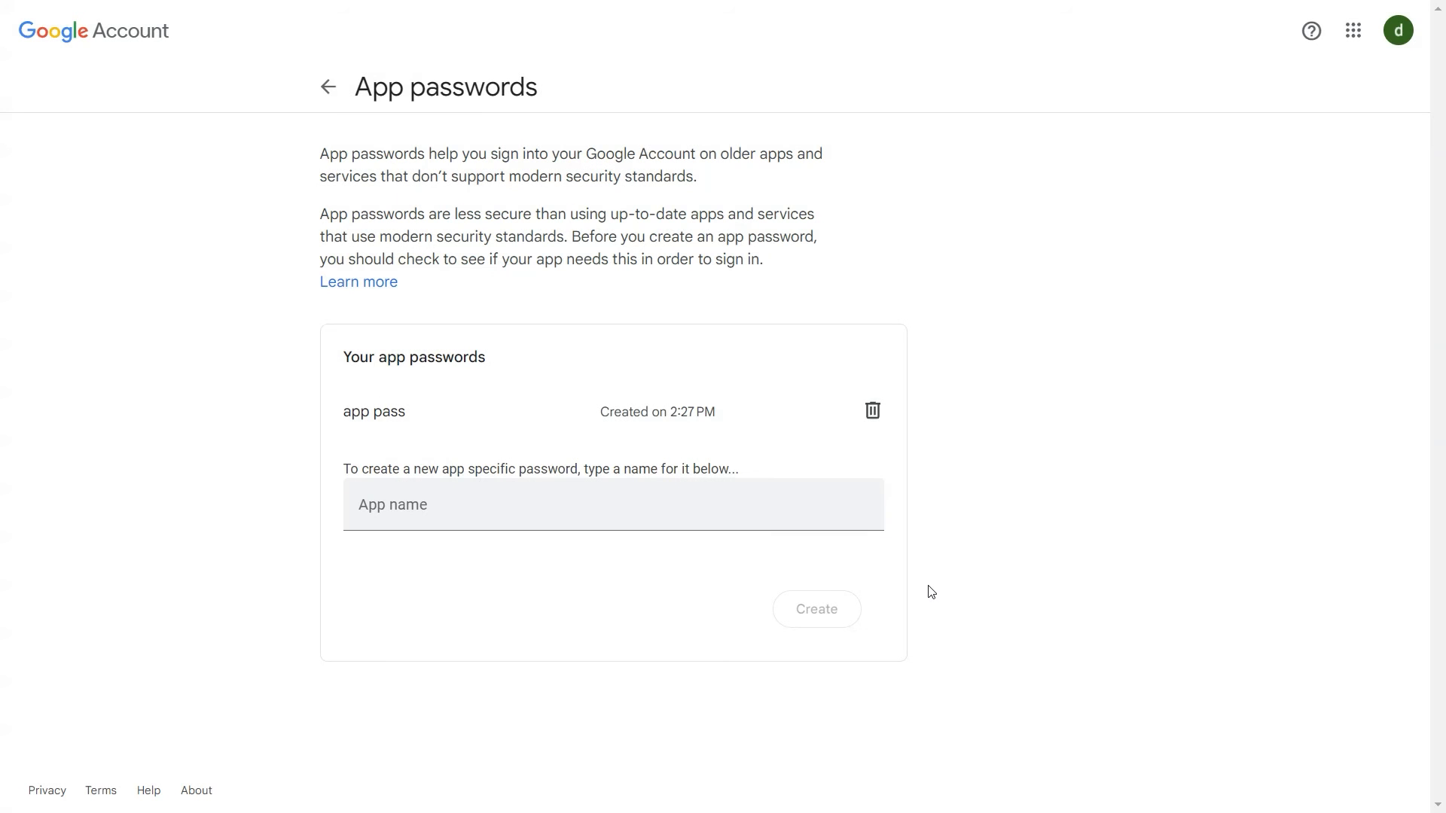